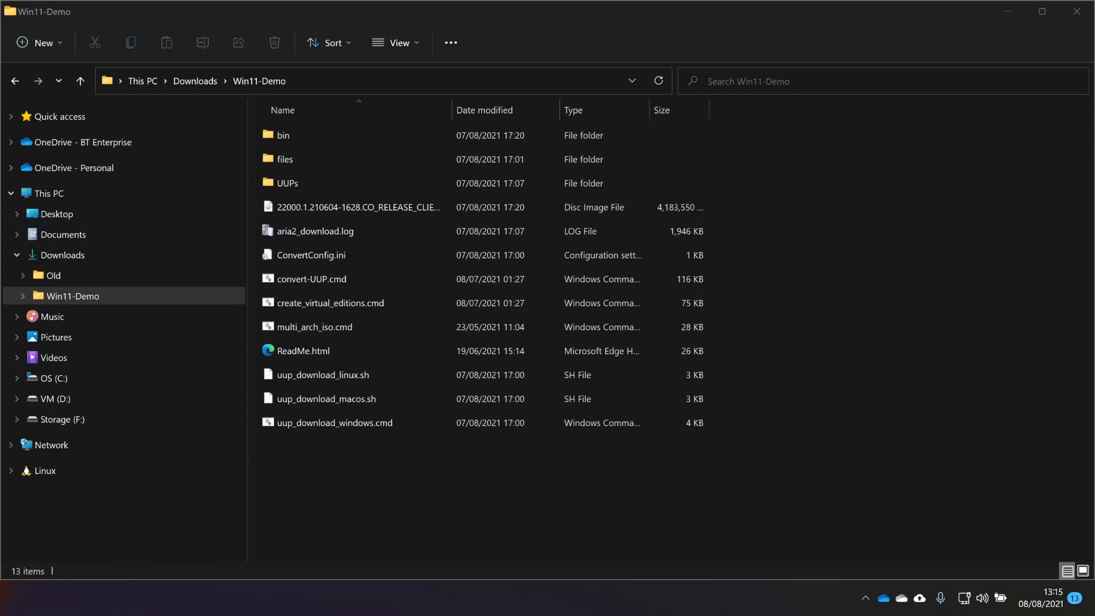
{"action": "mouse_move", "coordinate": [271, 72]}
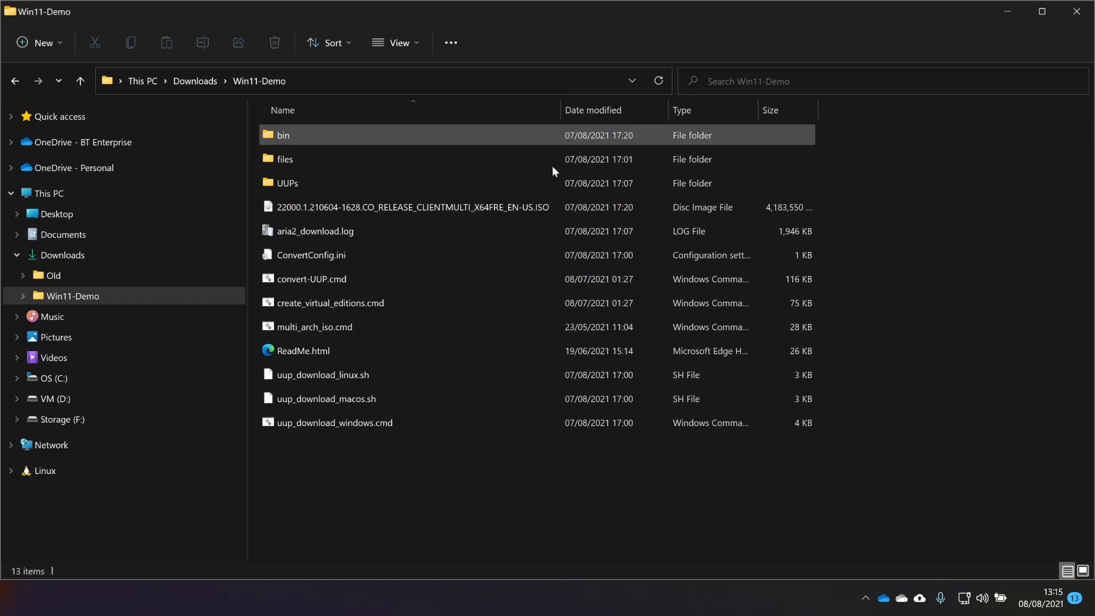
Step: Move the DVD Drive to the top of the Windows 11 - OOBE firmware boot order
{"action": "left_click", "coordinate": [315, 231]}
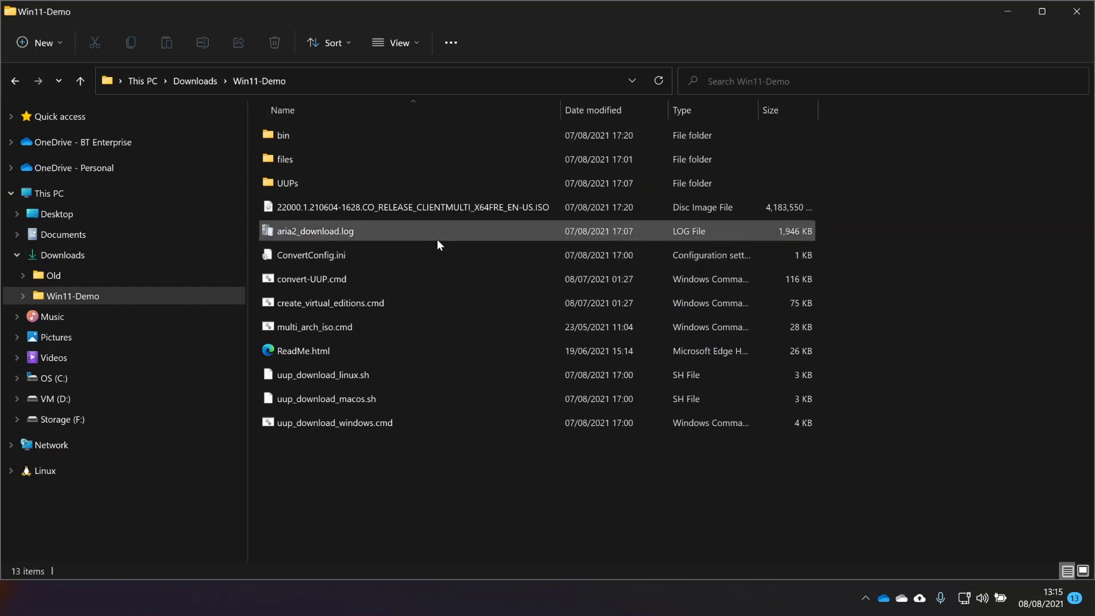
{"action": "left_click", "coordinate": [412, 206]}
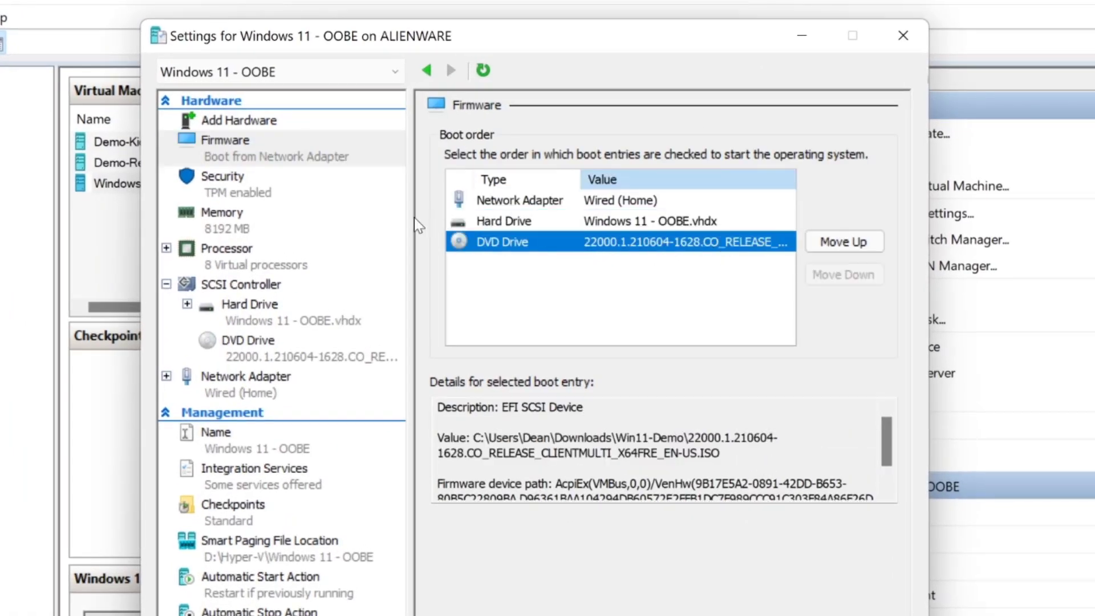
{"action": "left_click", "coordinate": [843, 241]}
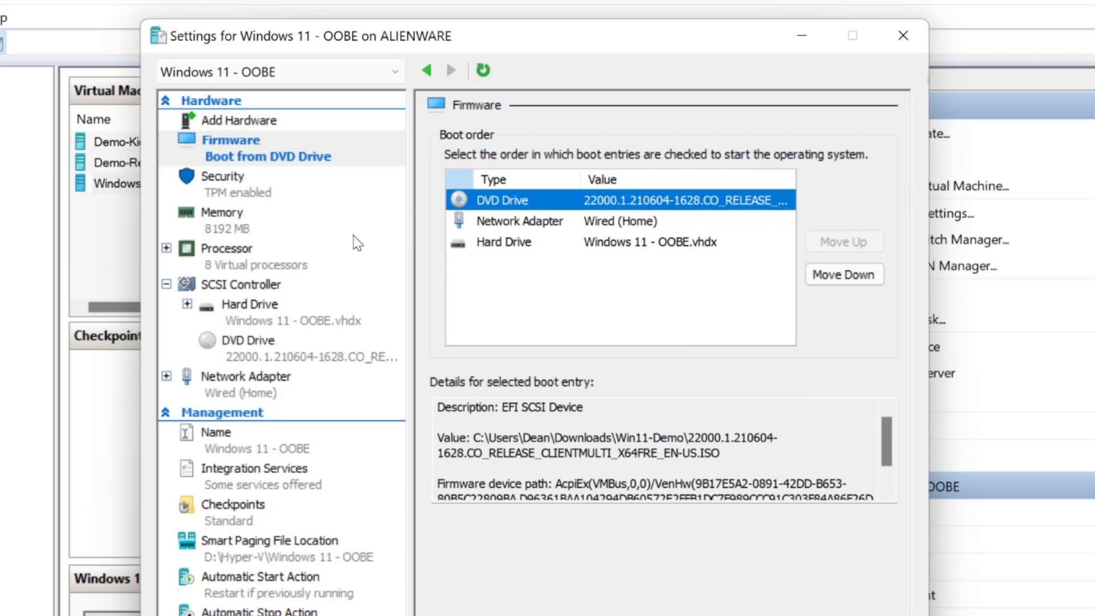
Step: Review the Security, Hard Drive, DVD Drive and Network Adapter settings, then save with OK
{"action": "left_click", "coordinate": [224, 176]}
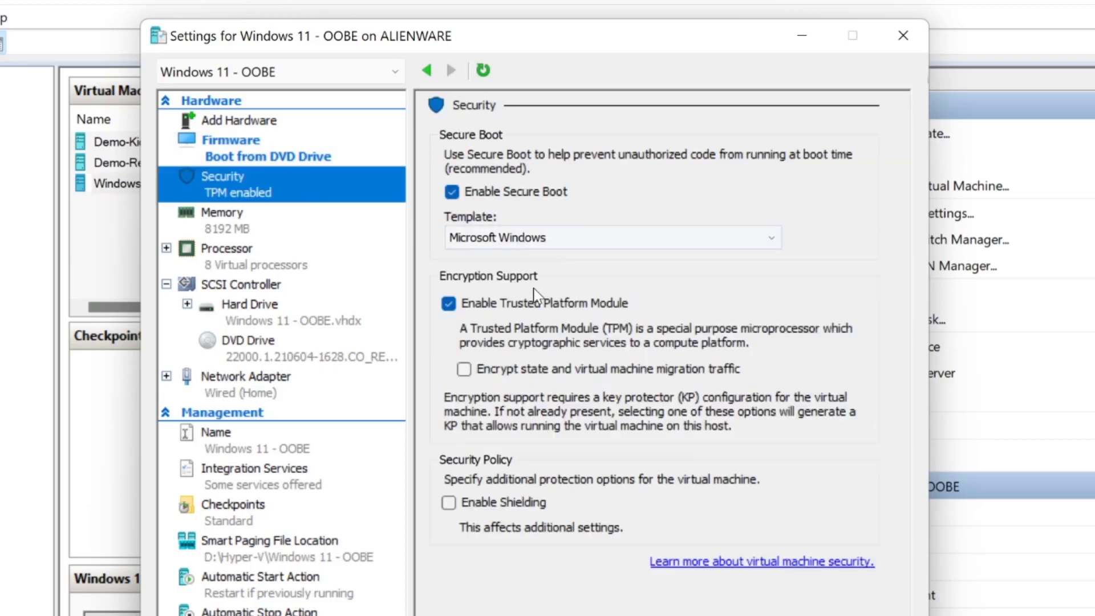
{"action": "mouse_move", "coordinate": [301, 285]}
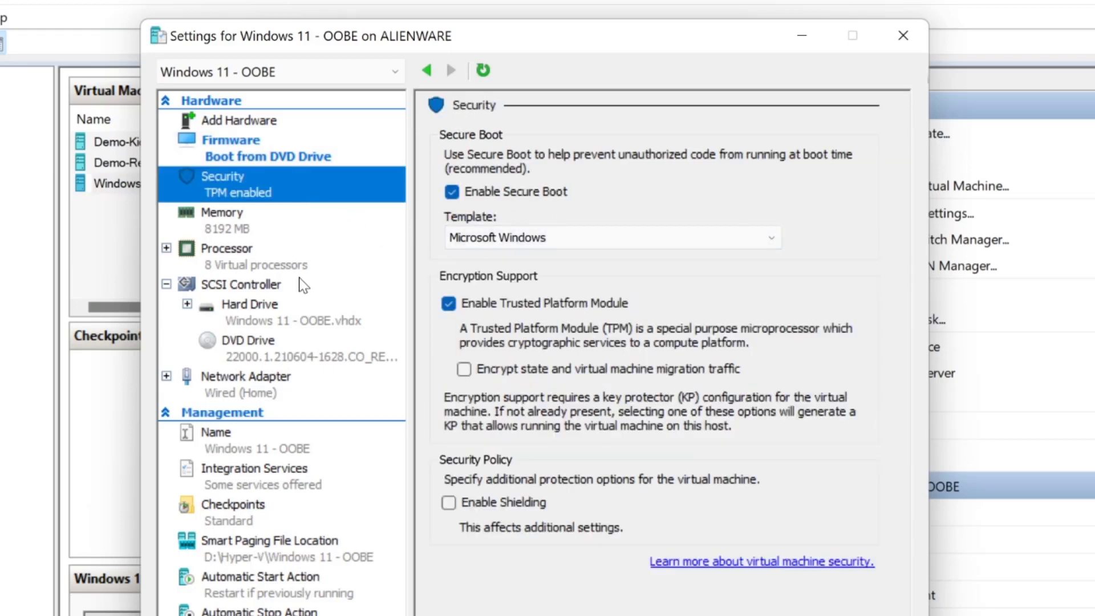
{"action": "mouse_move", "coordinate": [273, 332]}
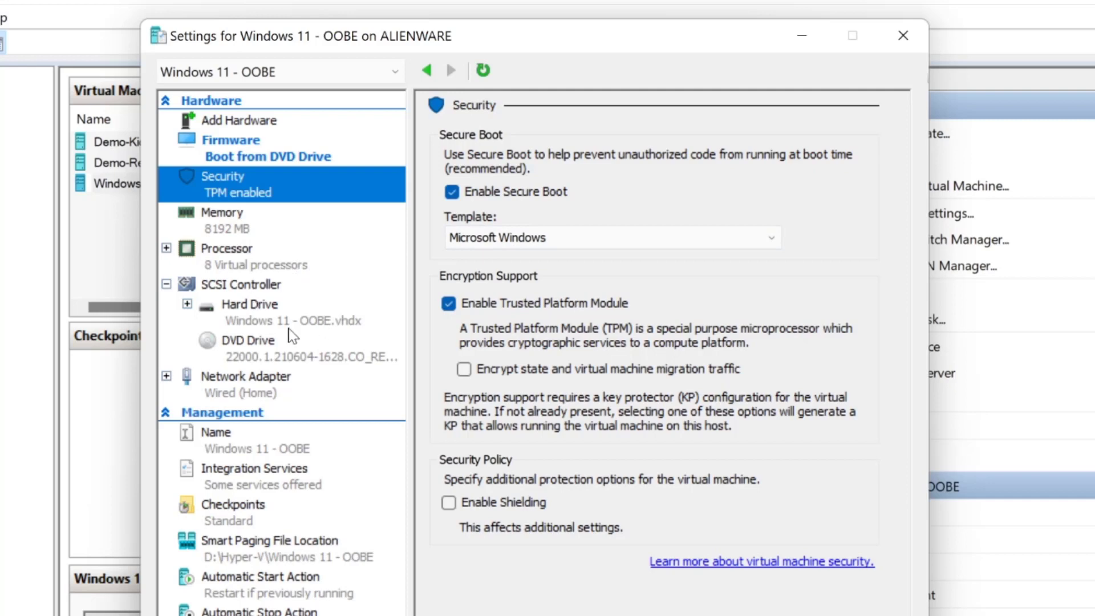
{"action": "left_click", "coordinate": [249, 303]}
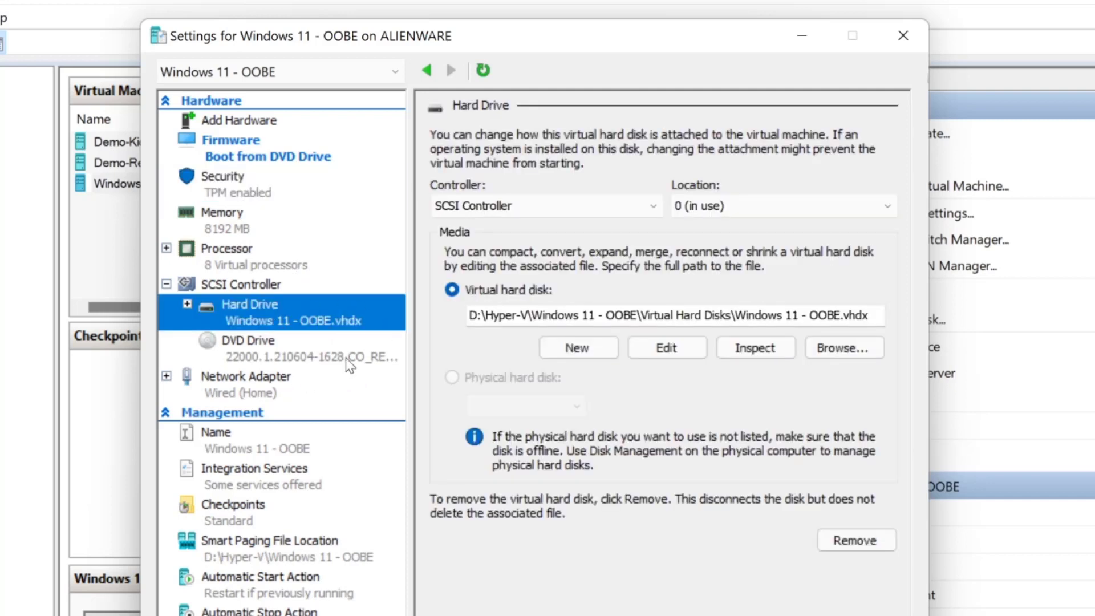
{"action": "left_click", "coordinate": [248, 347]}
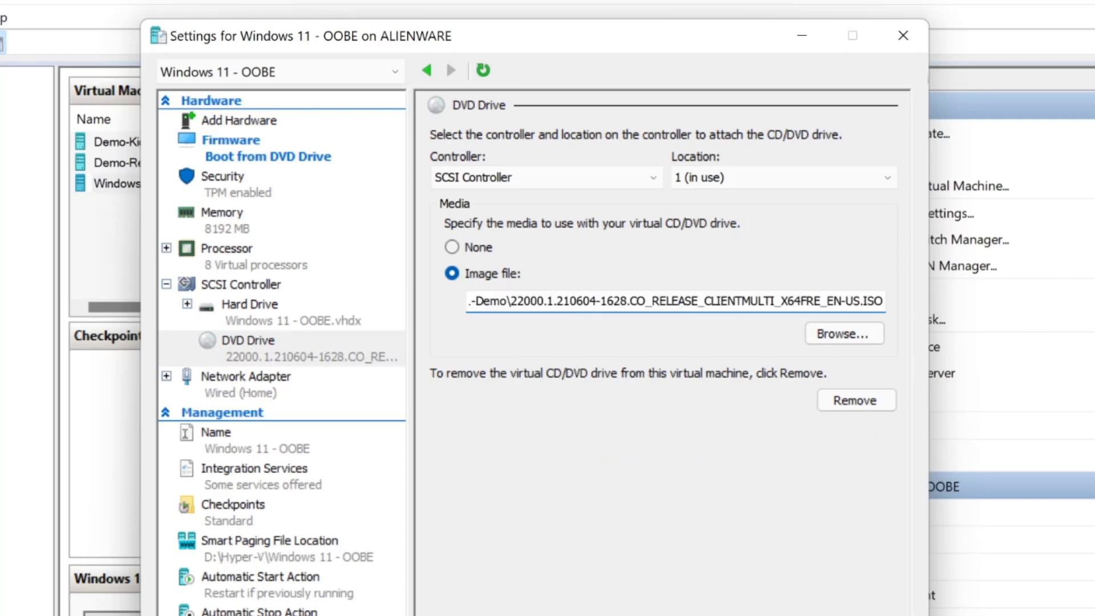
{"action": "left_click", "coordinate": [245, 376]}
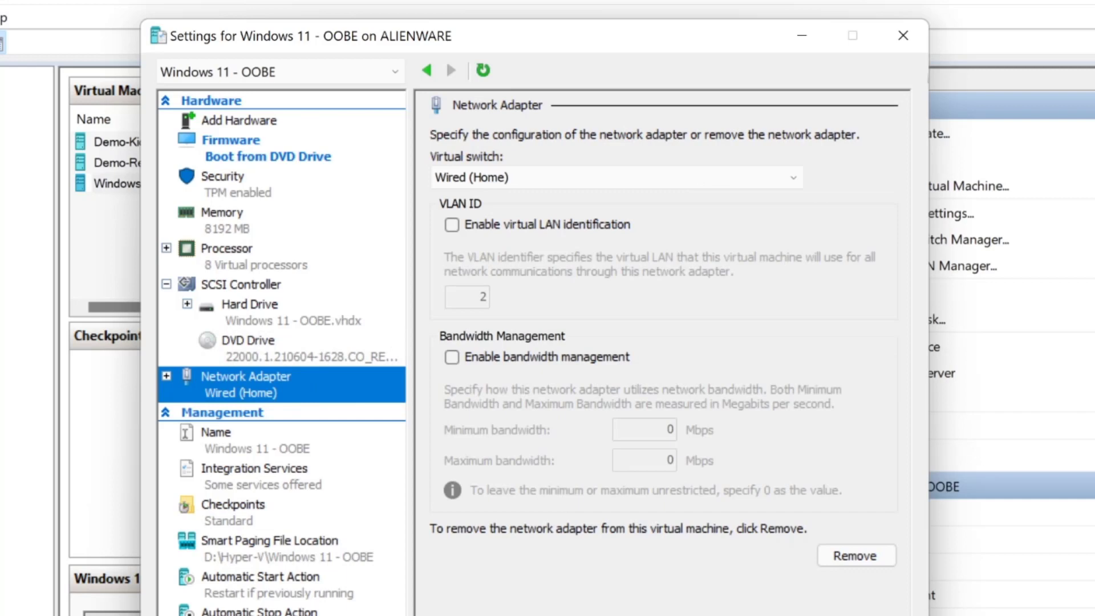
{"action": "left_click", "coordinate": [901, 36]}
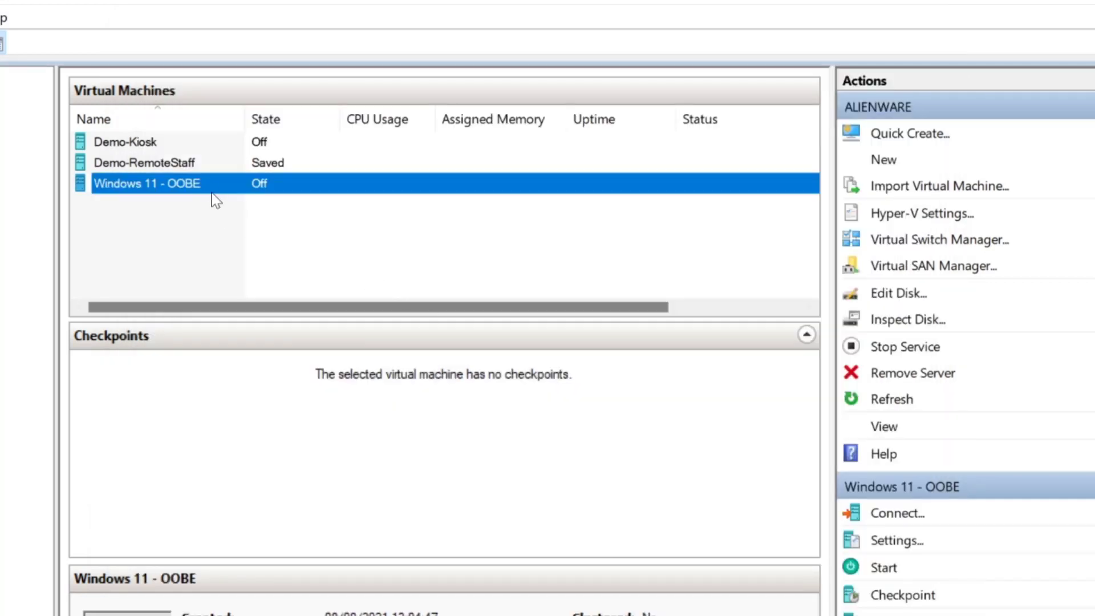
Step: Start the VM and begin Windows Setup with default language, skipping the product key
{"action": "left_click", "coordinate": [897, 512]}
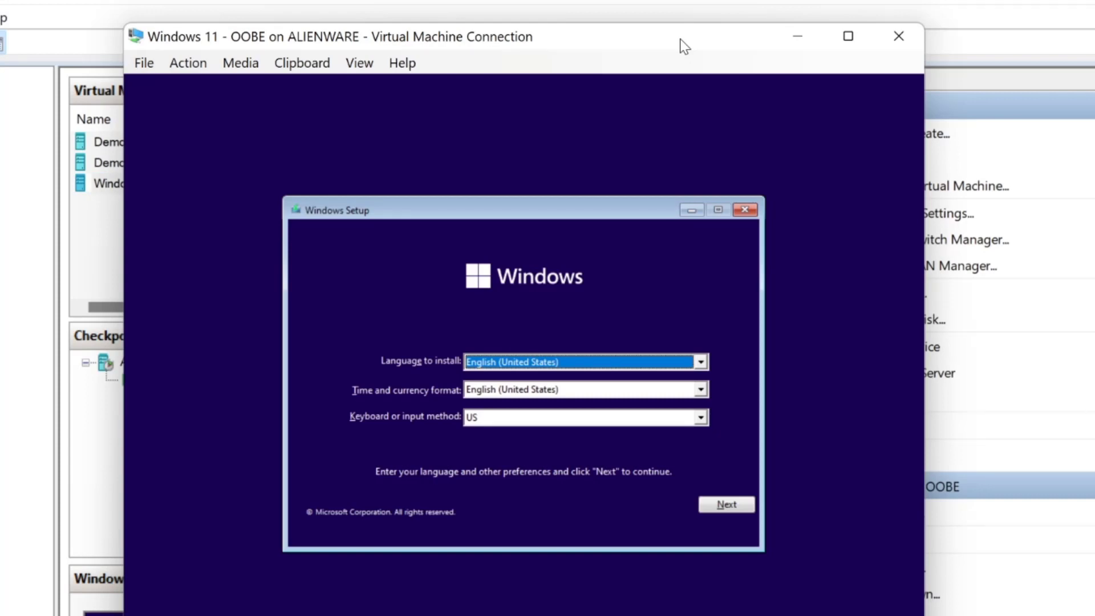
{"action": "left_click", "coordinate": [725, 504]}
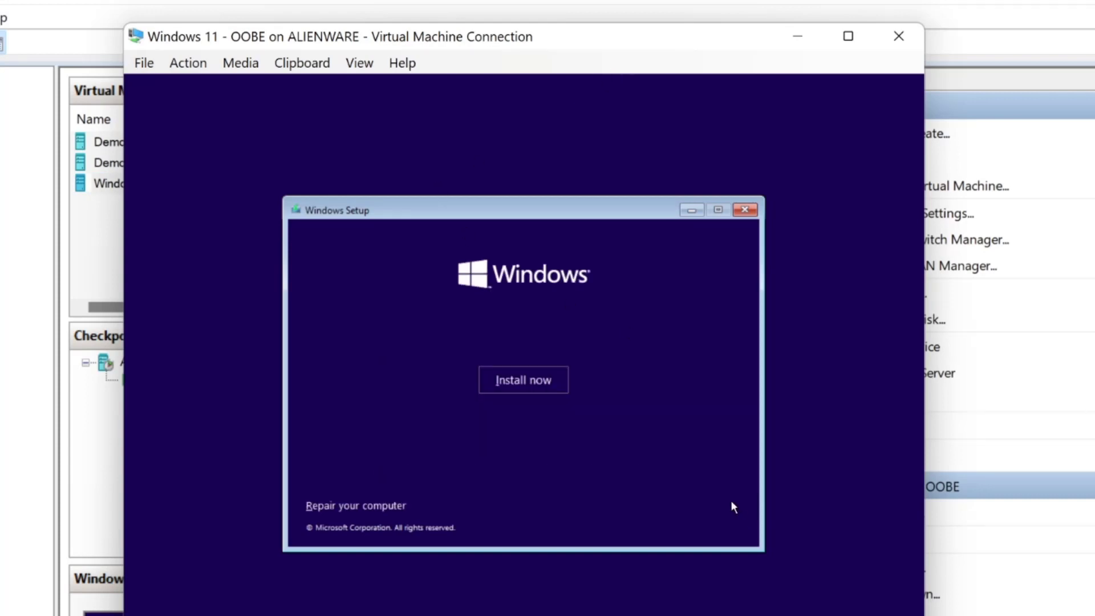
{"action": "left_click", "coordinate": [522, 379]}
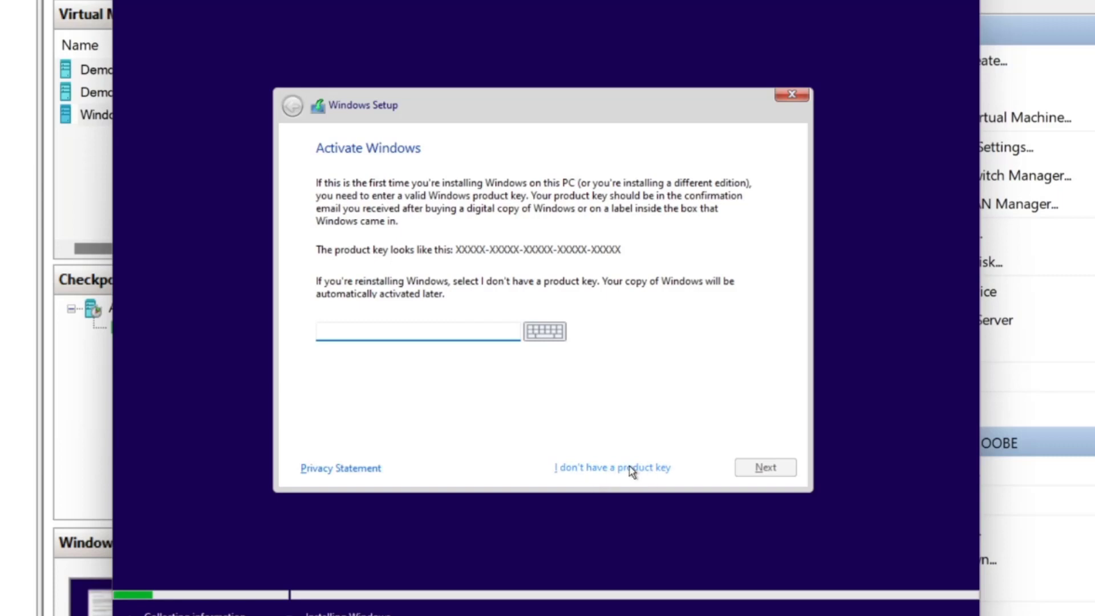
{"action": "left_click", "coordinate": [613, 467]}
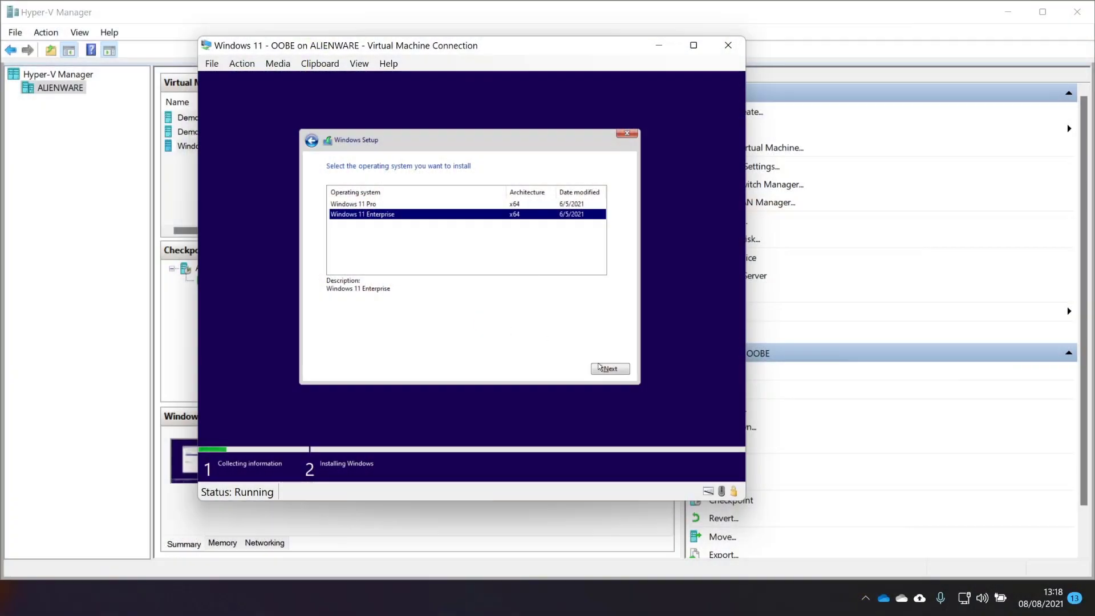
Step: Confirm Enterprise, accept the licence, and custom-install Windows onto Drive 0's unallocated space
{"action": "left_click", "coordinate": [608, 368]}
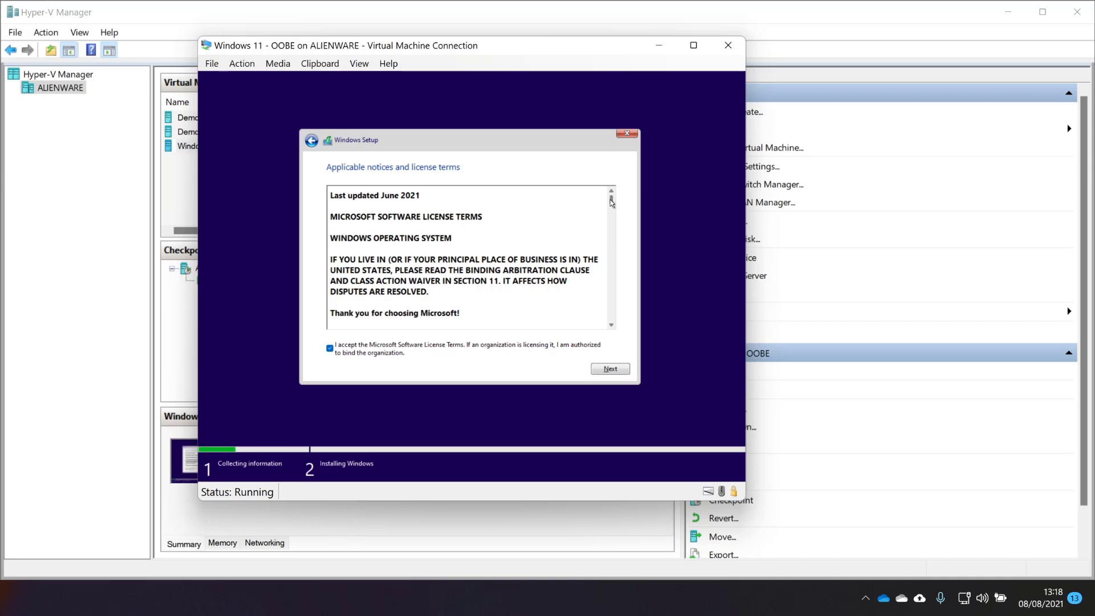
{"action": "left_click", "coordinate": [609, 368]}
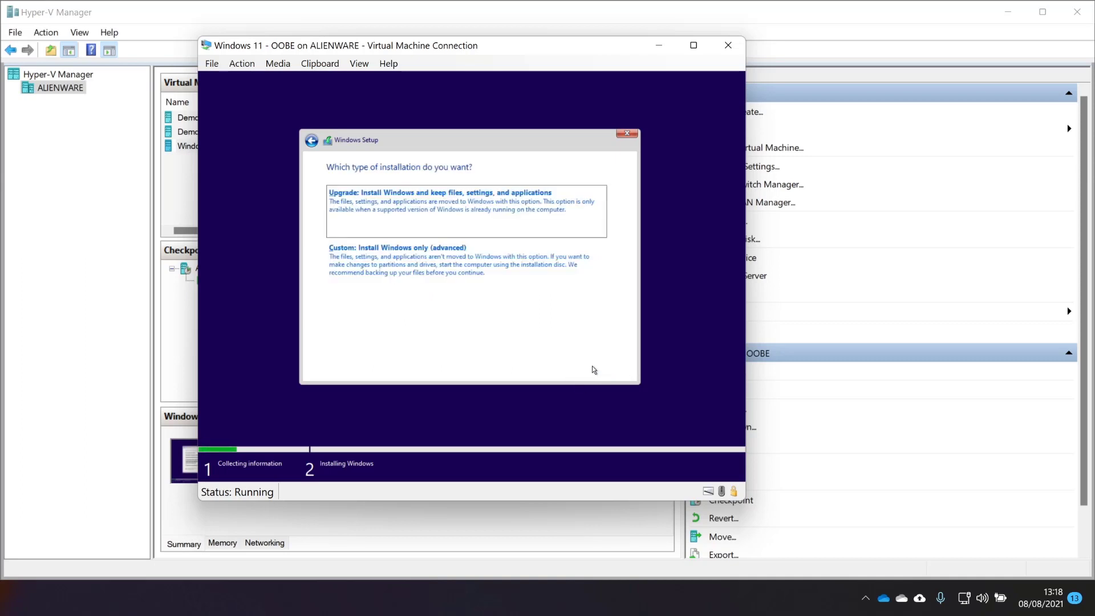
{"action": "left_click", "coordinate": [396, 247]}
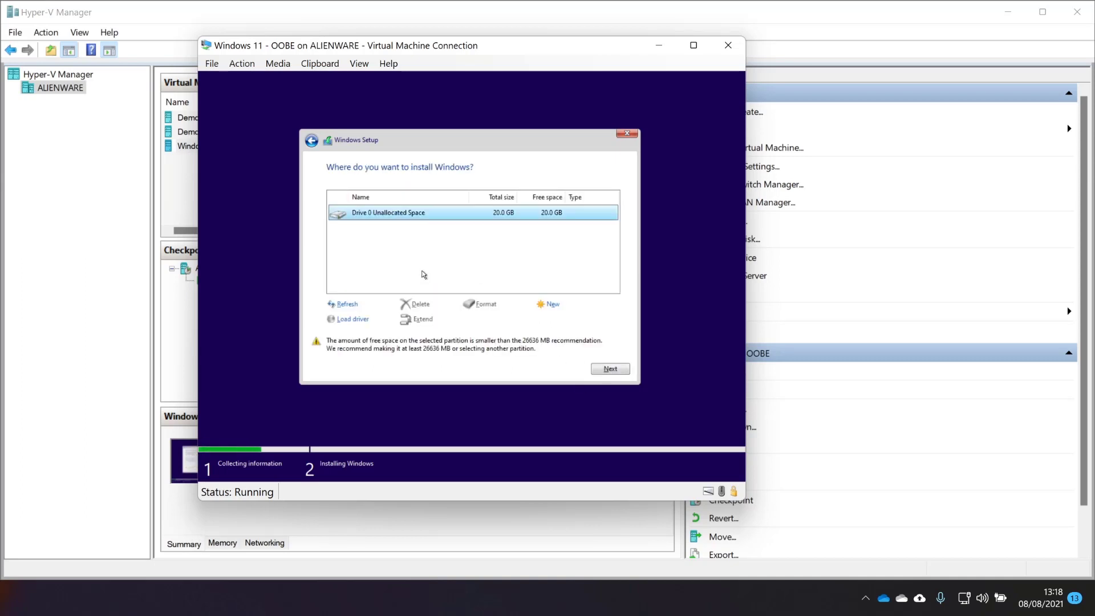
{"action": "left_click", "coordinate": [609, 369]}
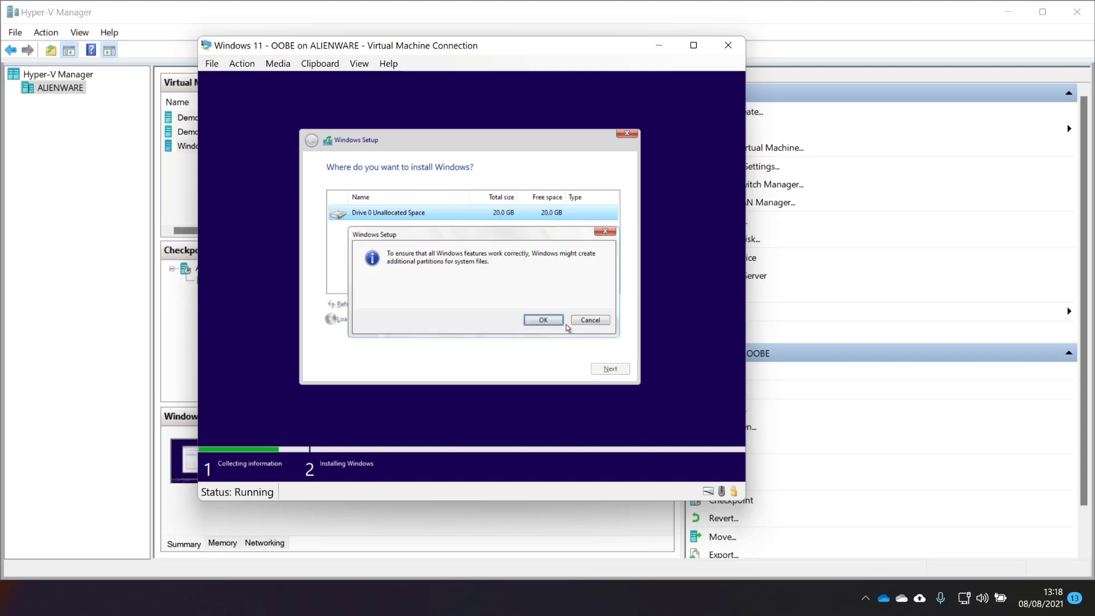
{"action": "left_click", "coordinate": [542, 320]}
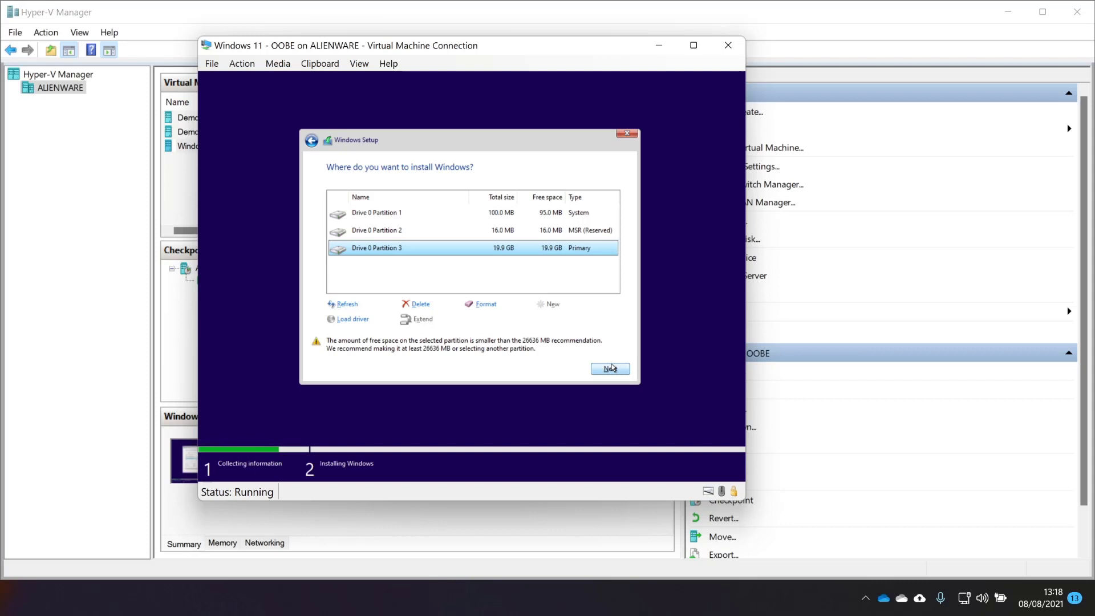
{"action": "left_click", "coordinate": [609, 368]}
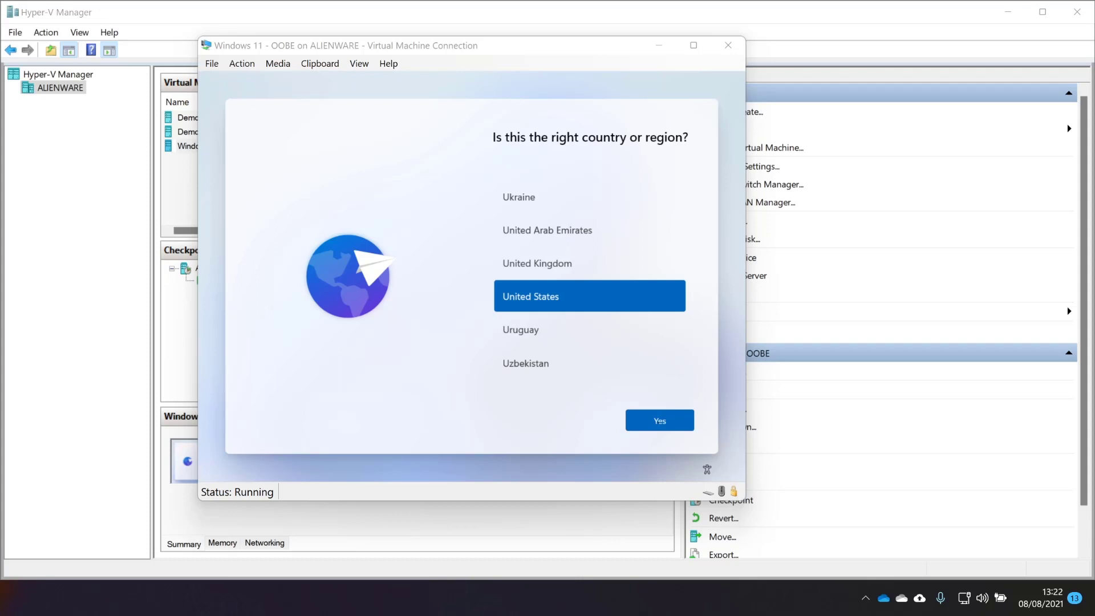
Step: Accept United States region and US keyboard, skipping a second keyboard layout
{"action": "left_click", "coordinate": [657, 419]}
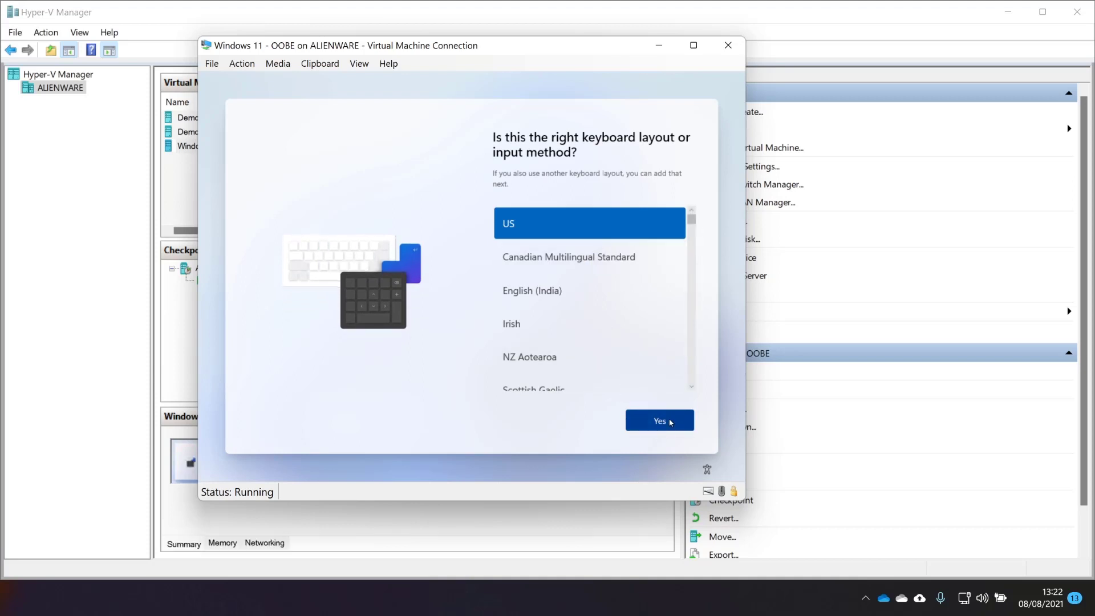
{"action": "left_click", "coordinate": [656, 420]}
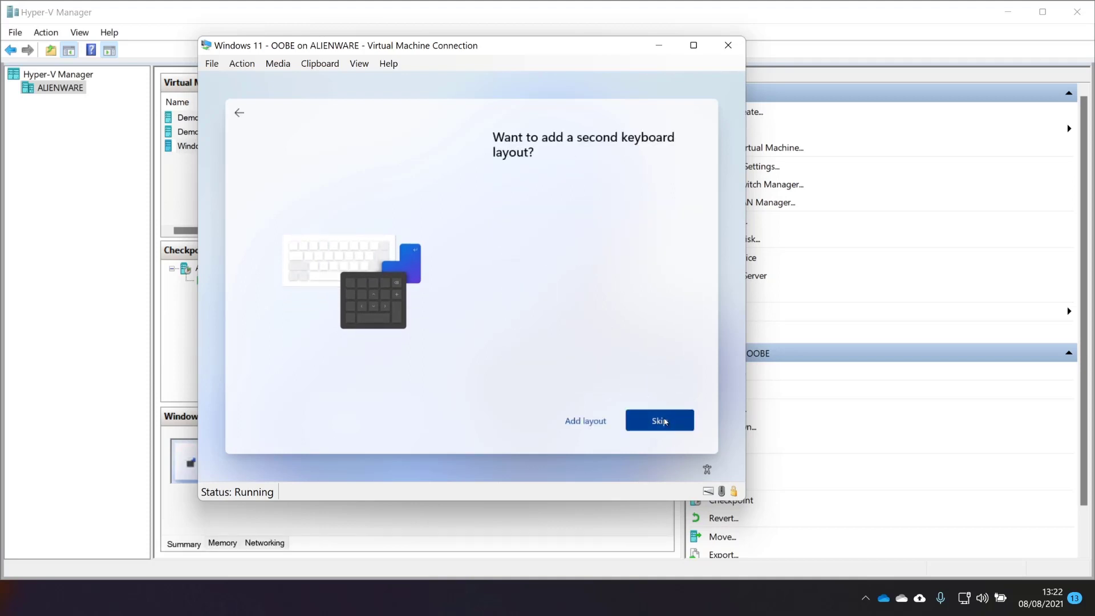
{"action": "left_click", "coordinate": [659, 420]}
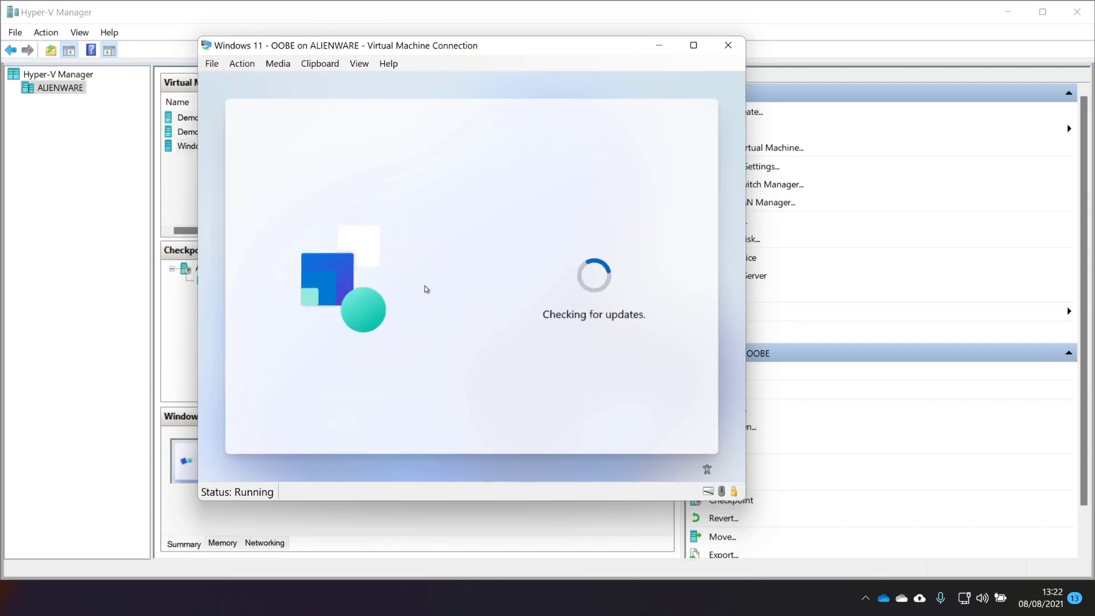
{"action": "mouse_move", "coordinate": [378, 200]}
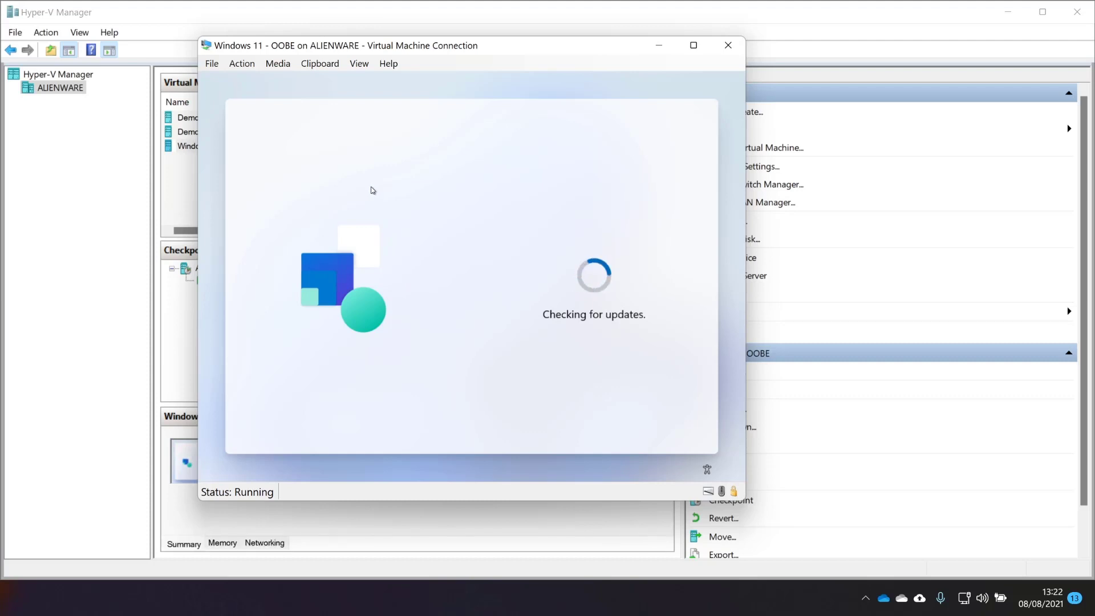
{"action": "mouse_move", "coordinate": [370, 193]}
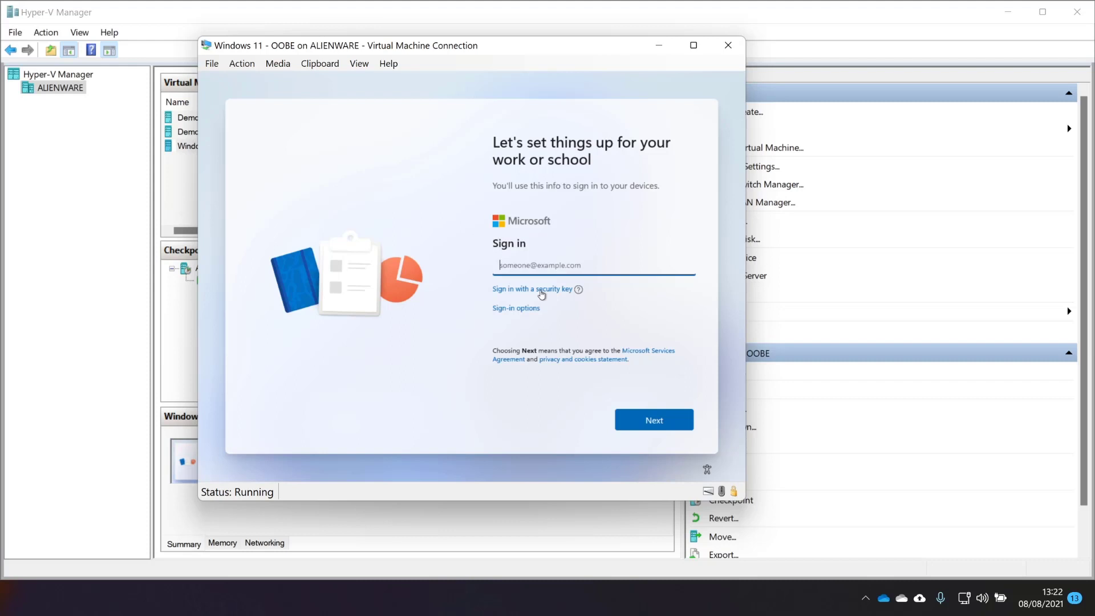
Step: Choose 'Even better, use an online account' instead of a local user name
{"action": "left_click", "coordinate": [516, 307]}
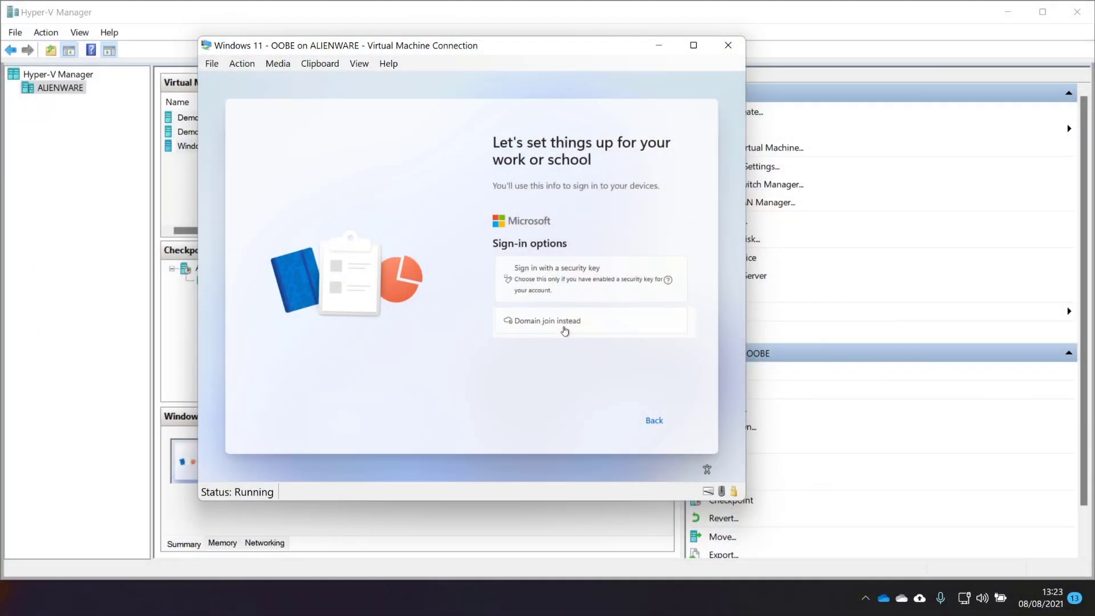
{"action": "mouse_move", "coordinate": [612, 326]}
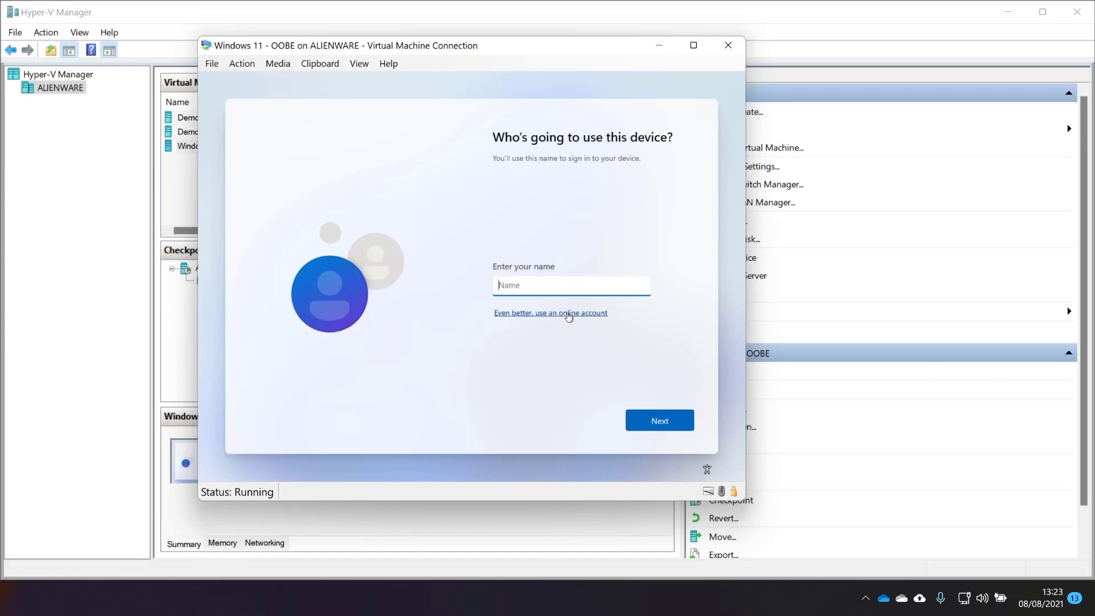
{"action": "left_click", "coordinate": [570, 285]}
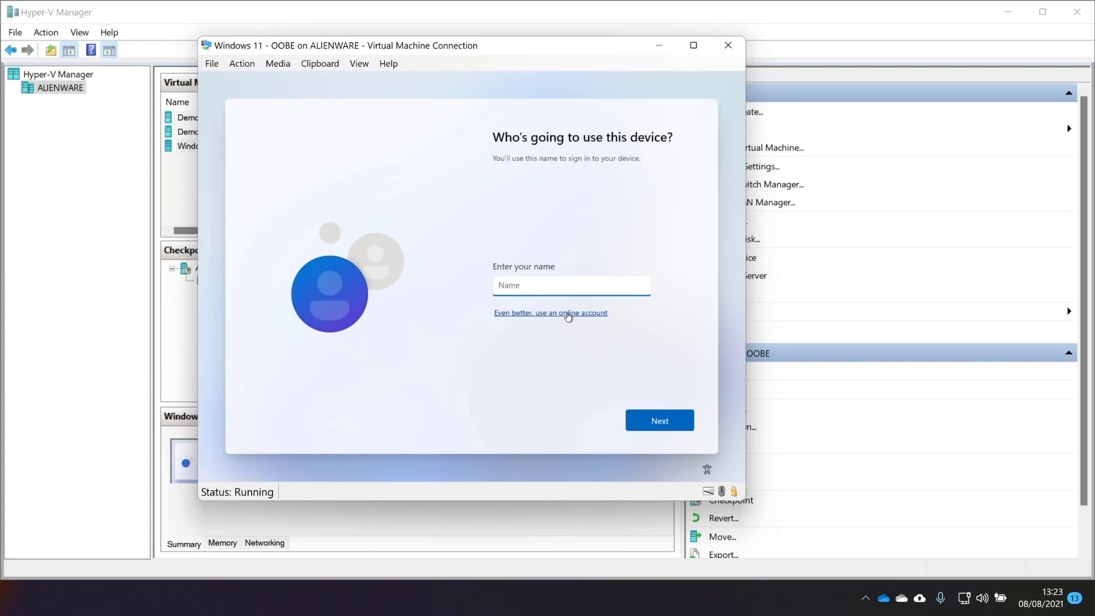
{"action": "left_click", "coordinate": [550, 313]}
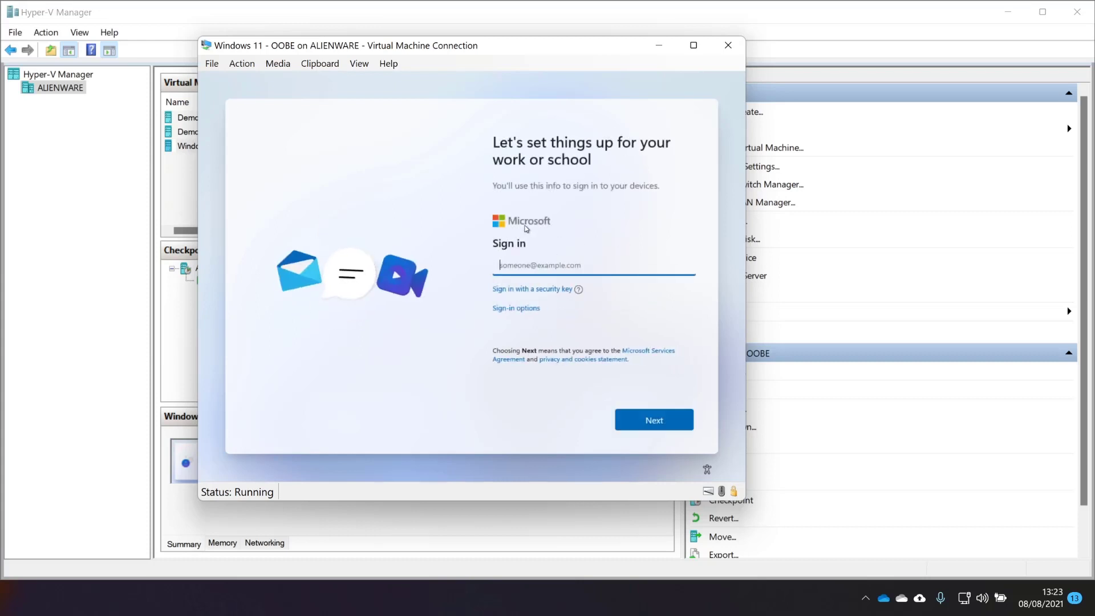
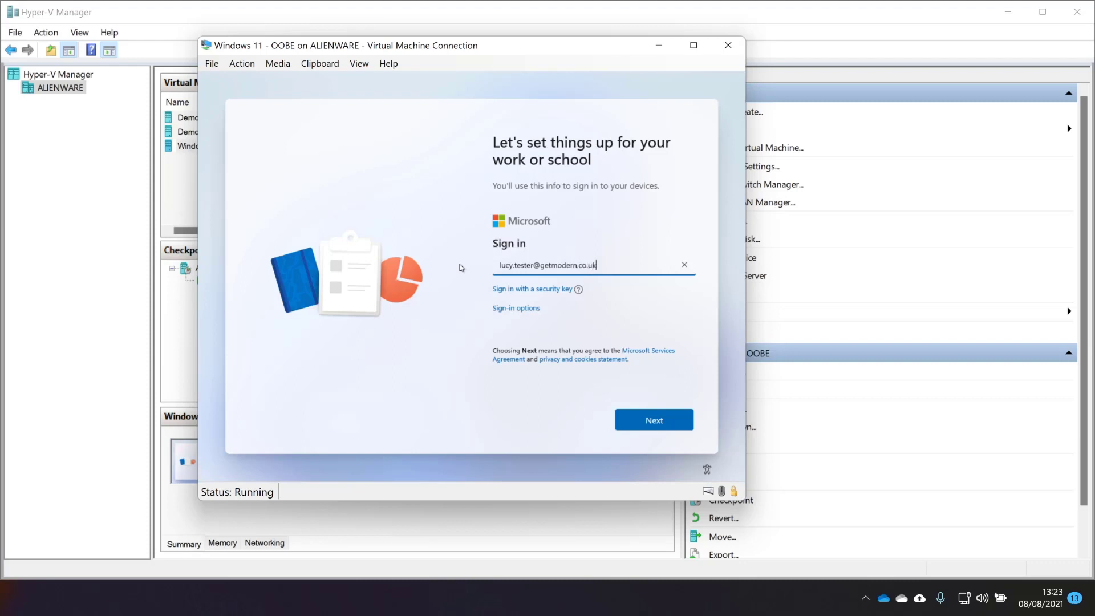
Step: Sign in with the lucy.tester work email and its password
{"action": "left_click", "coordinate": [652, 420]}
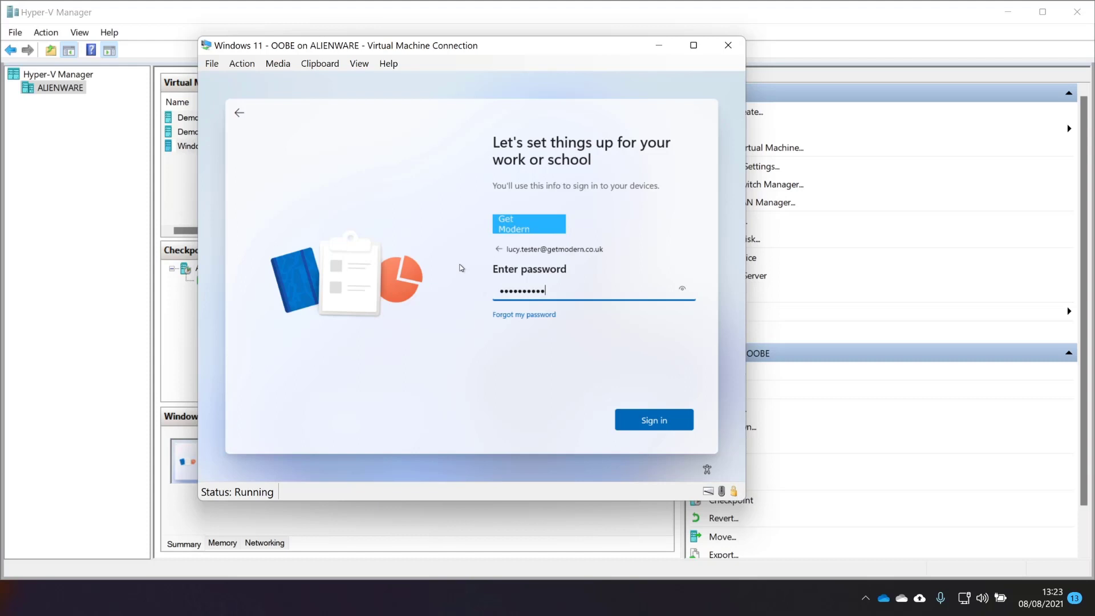
{"action": "left_click", "coordinate": [653, 420]}
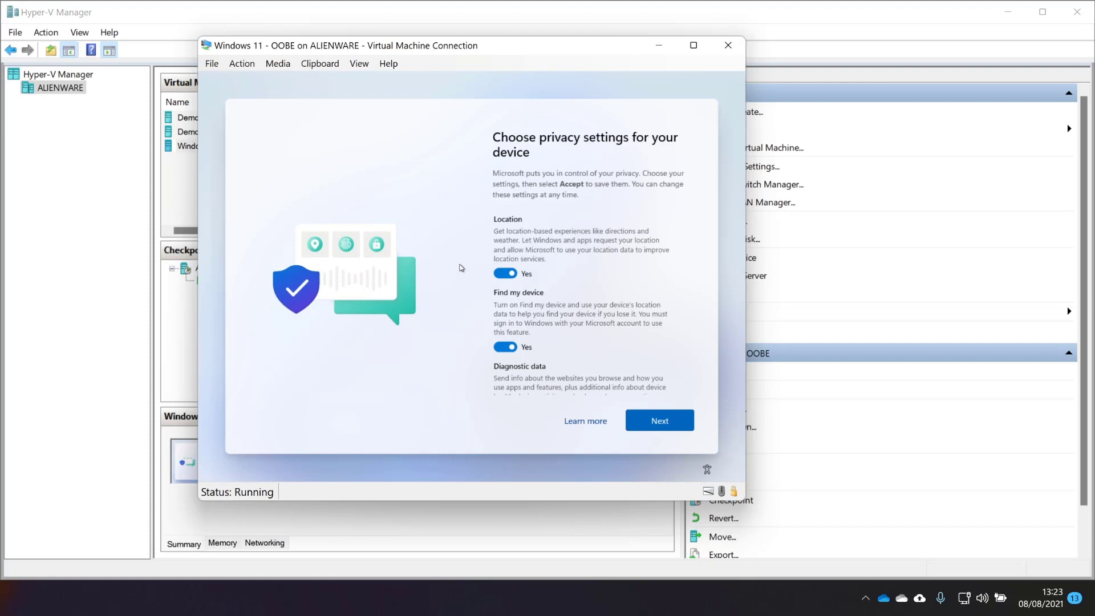
{"action": "mouse_move", "coordinate": [562, 208]}
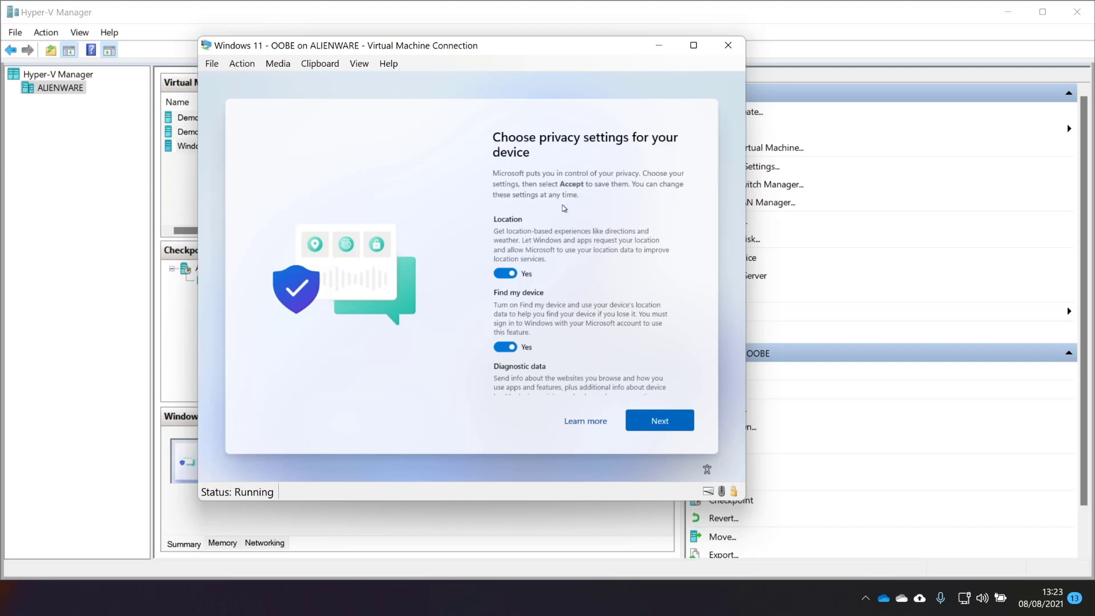
Step: Scroll through the privacy settings, leave all options on, then click Next and Accept
{"action": "scroll", "scroll_direction": "down", "scroll_amount": 3}
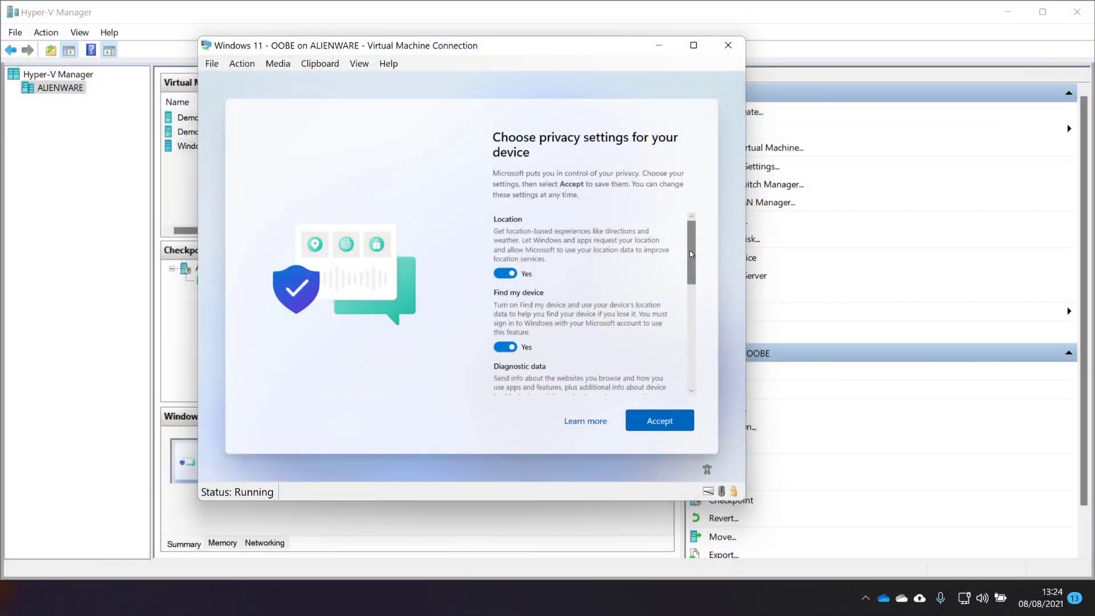
{"action": "scroll", "scroll_direction": "down", "scroll_amount": 3}
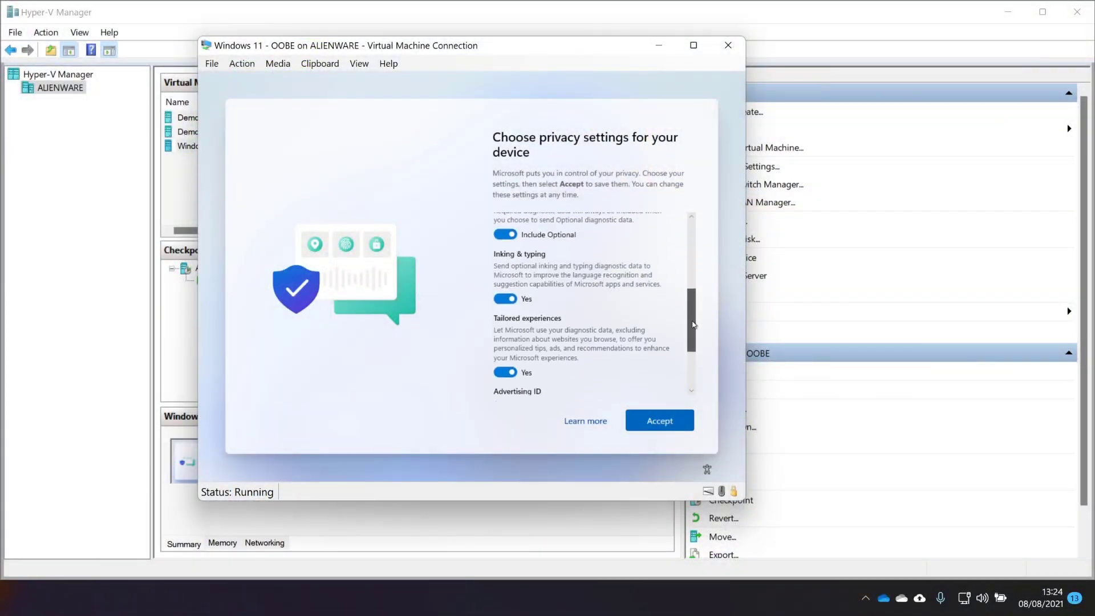
{"action": "scroll", "scroll_direction": "down", "scroll_amount": 3}
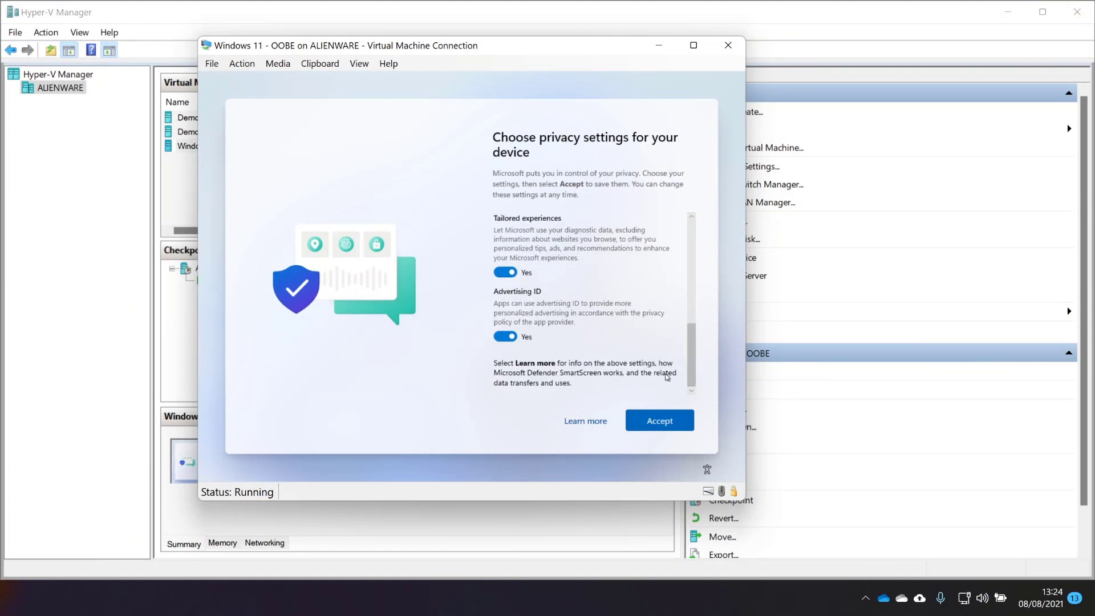
{"action": "left_click", "coordinate": [658, 420]}
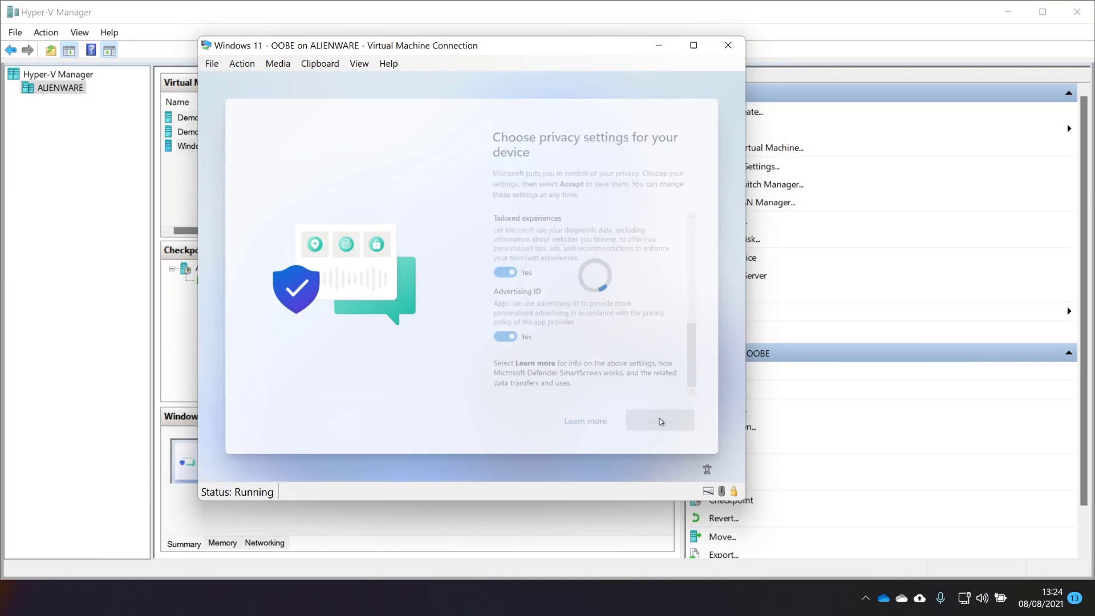
{"action": "left_click", "coordinate": [658, 420]}
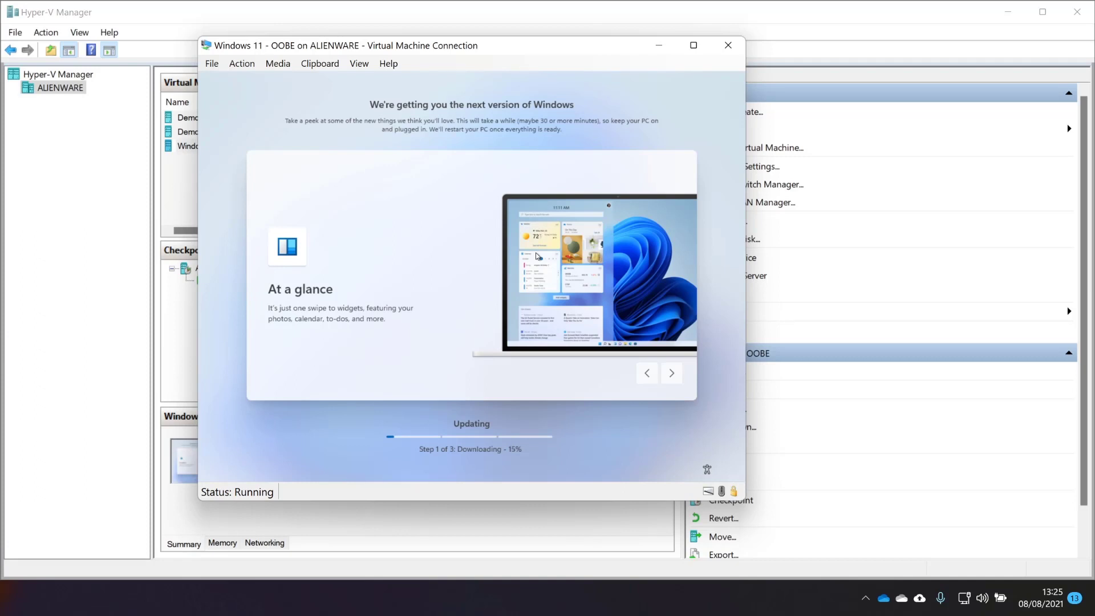
Step: Browse the Windows 11 feature slides while the update downloads
{"action": "left_click", "coordinate": [671, 373]}
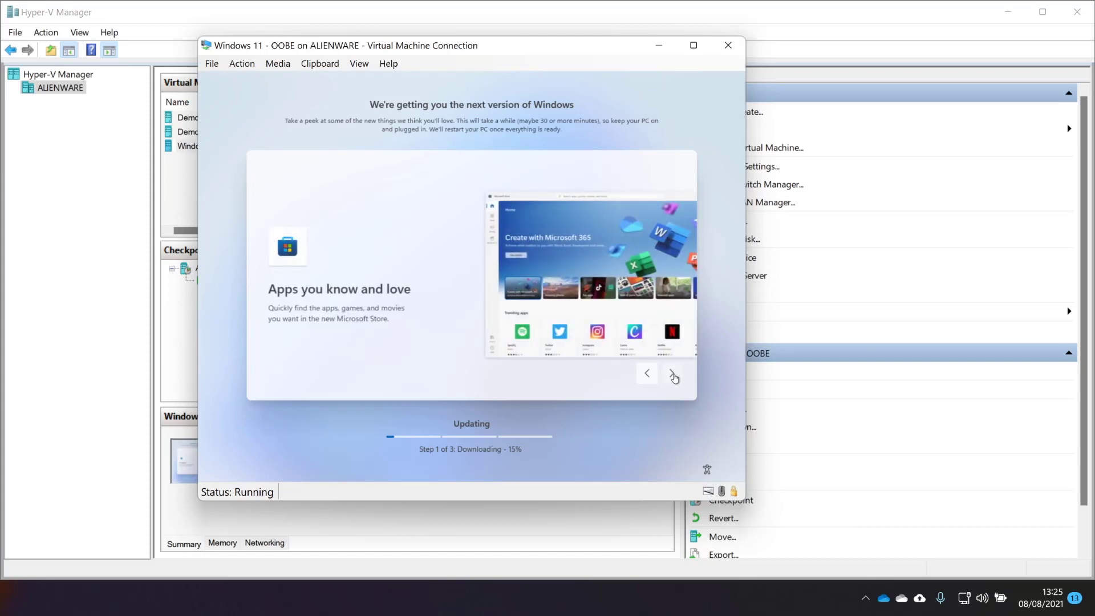
{"action": "left_click", "coordinate": [673, 373]}
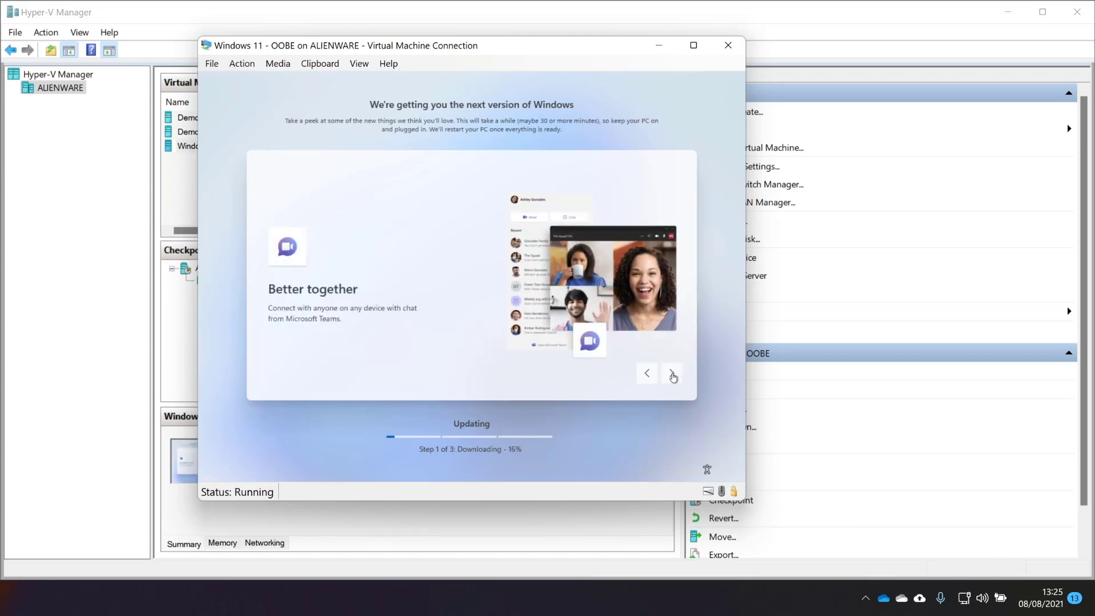
{"action": "left_click", "coordinate": [671, 373]}
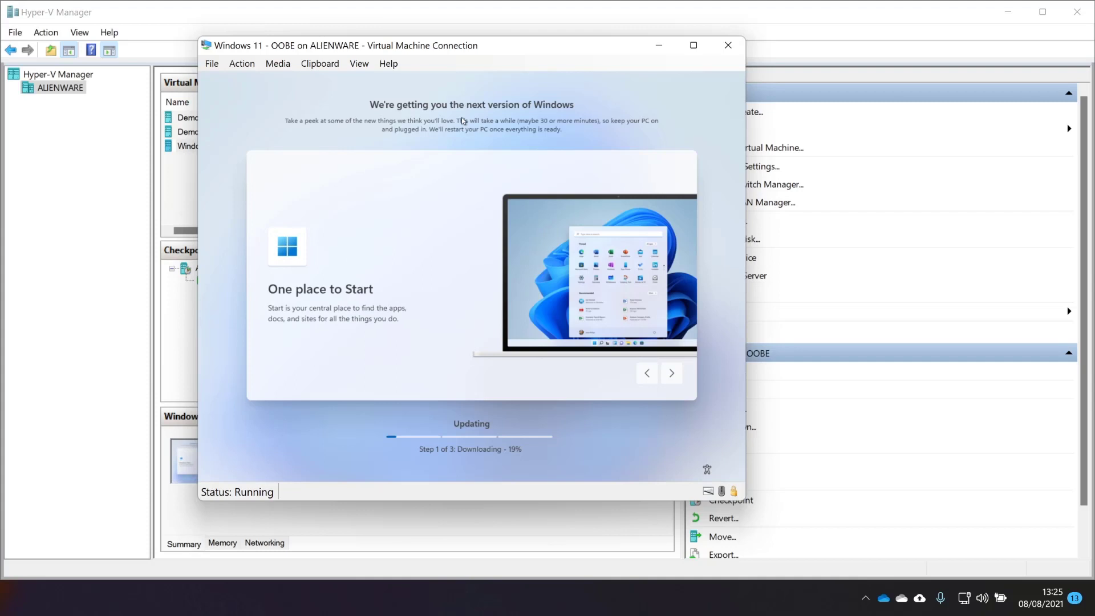
{"action": "mouse_move", "coordinate": [546, 444]}
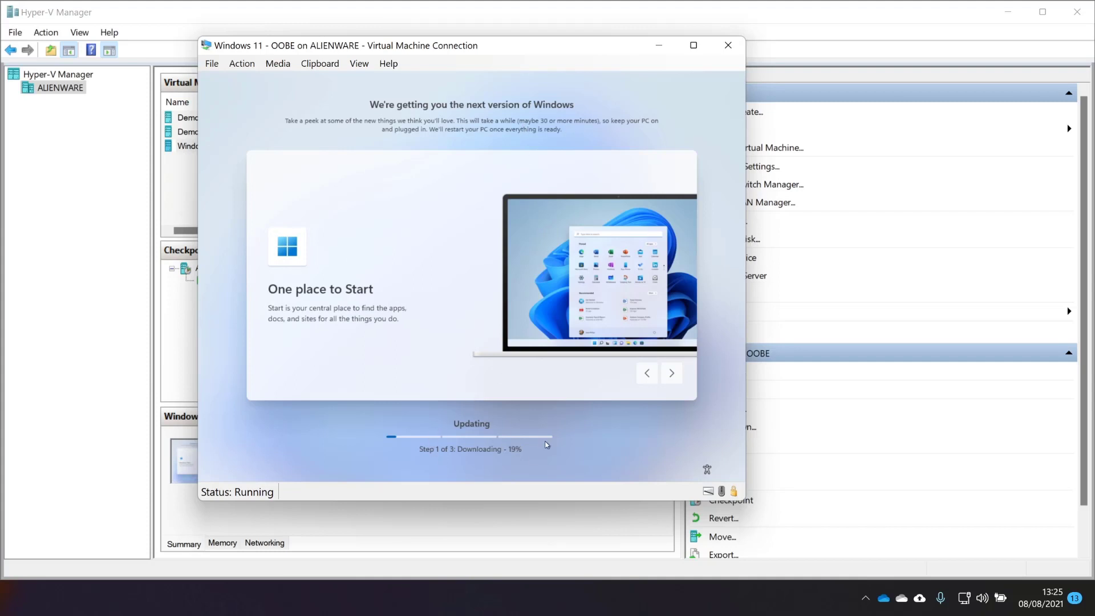
{"action": "mouse_move", "coordinate": [685, 482]}
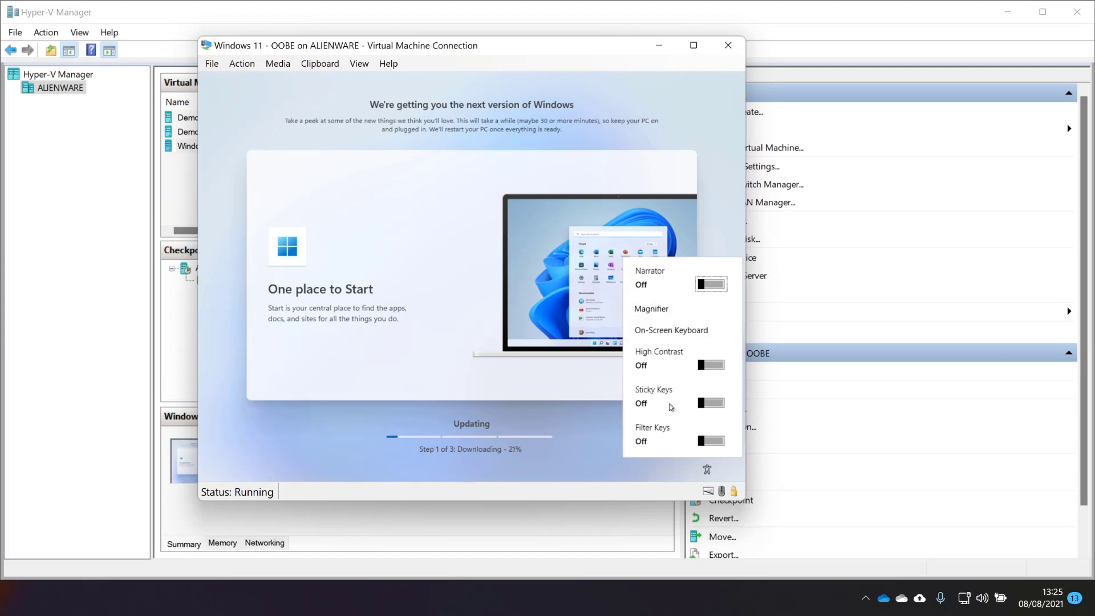
{"action": "mouse_move", "coordinate": [669, 308]}
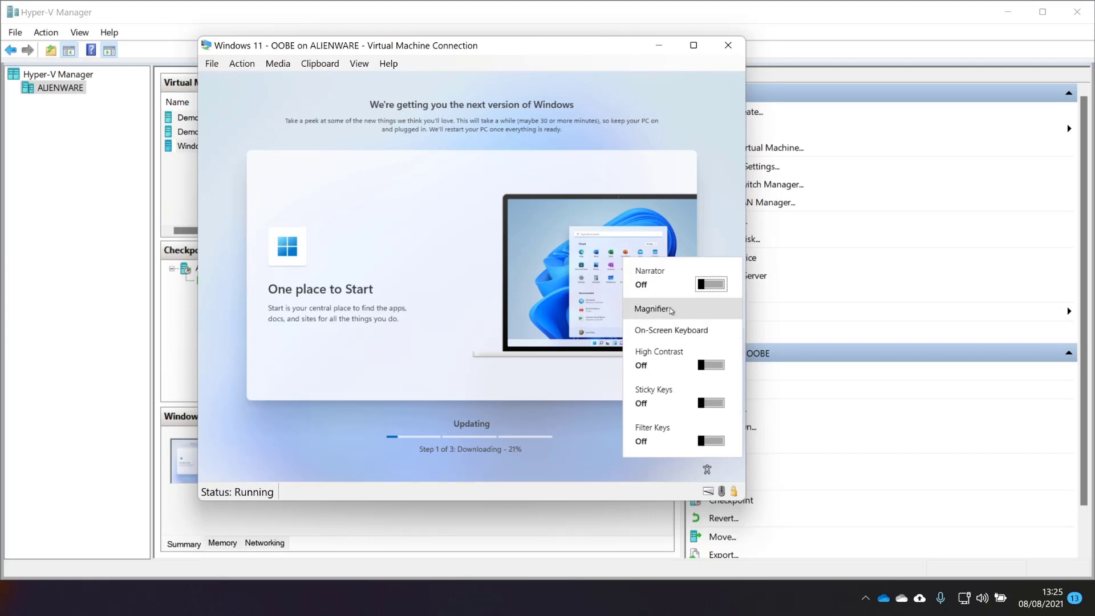
{"action": "mouse_move", "coordinate": [665, 279]}
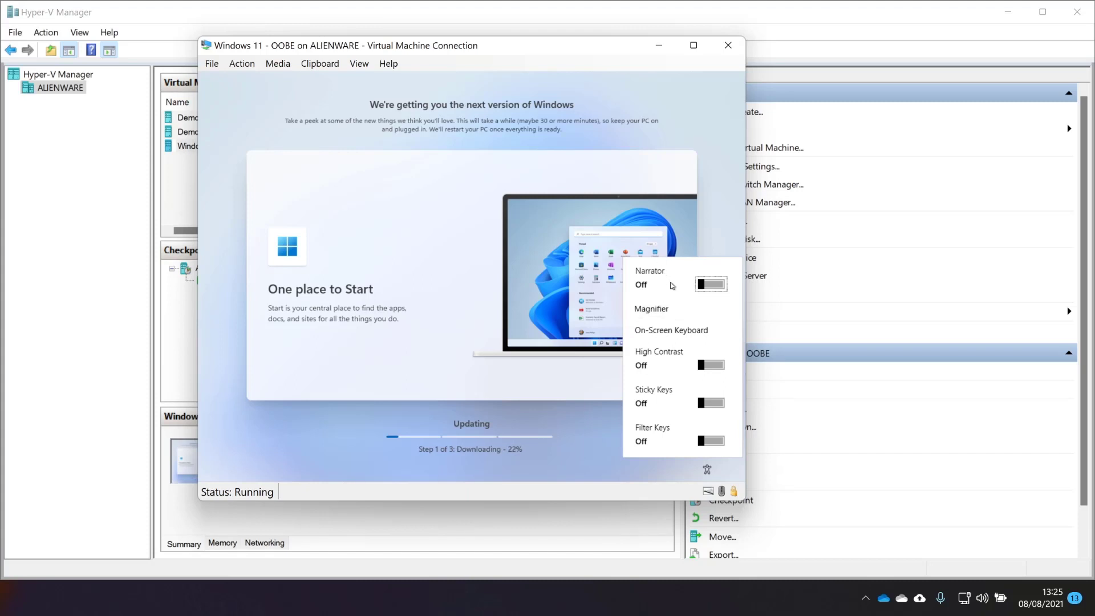
{"action": "mouse_move", "coordinate": [668, 312]}
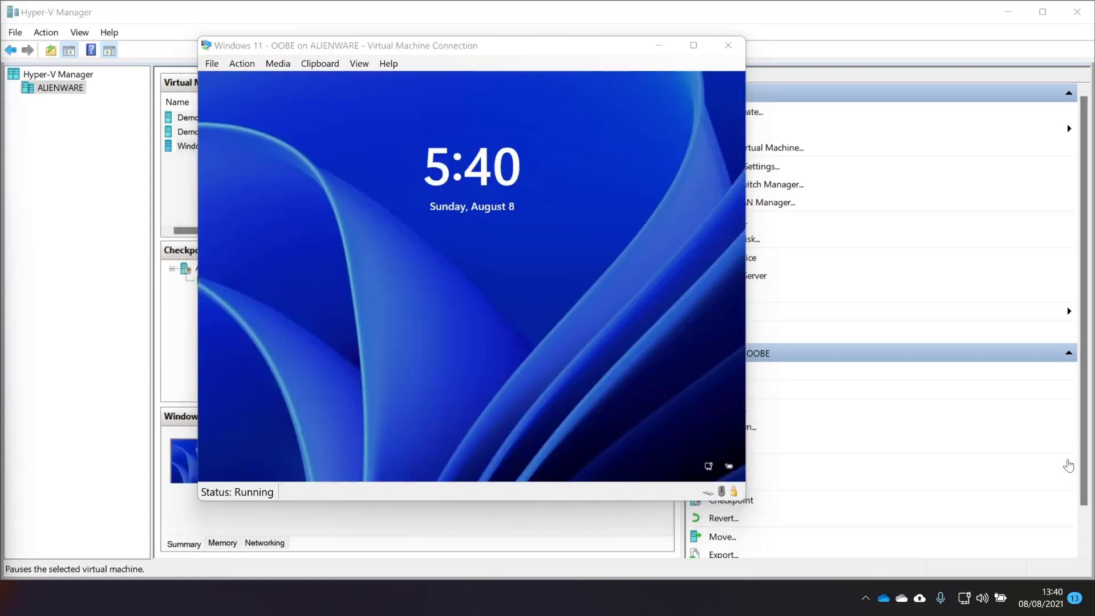
{"action": "mouse_move", "coordinate": [824, 226]}
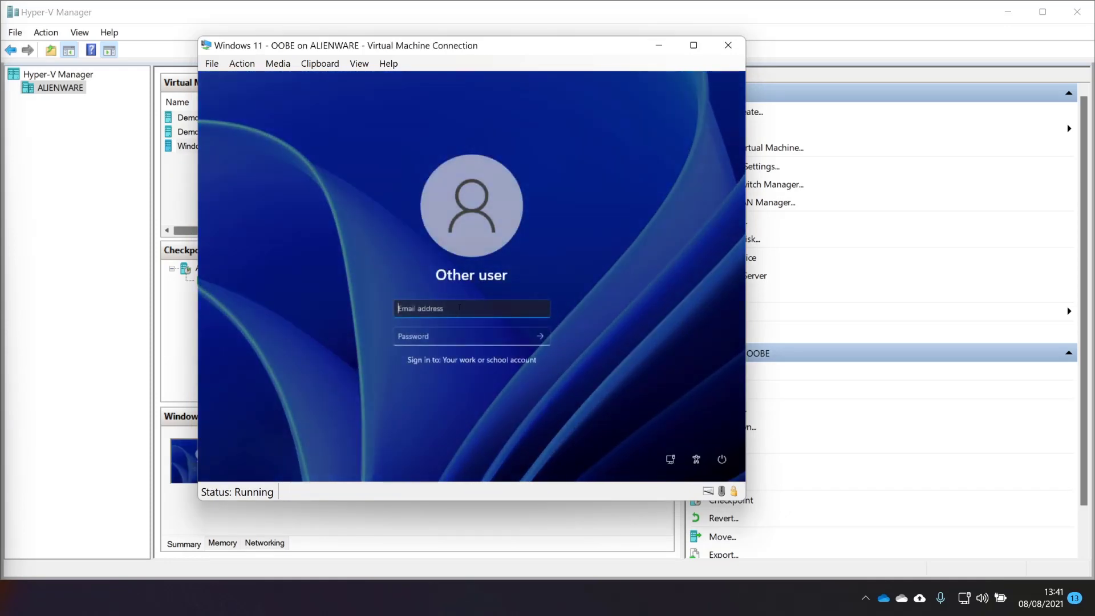
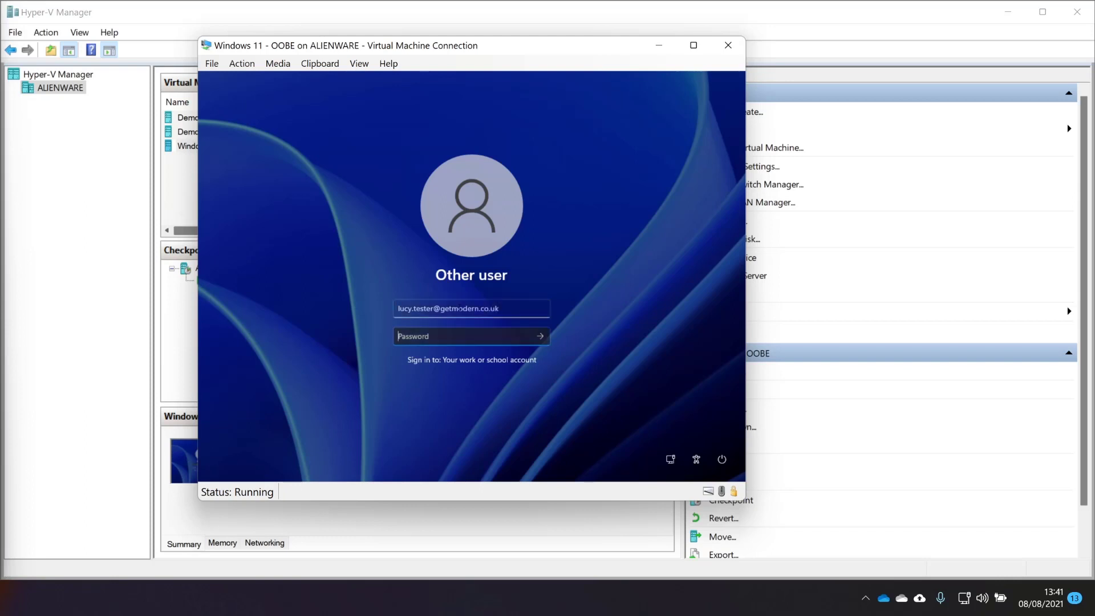
{"action": "left_click", "coordinate": [539, 336]}
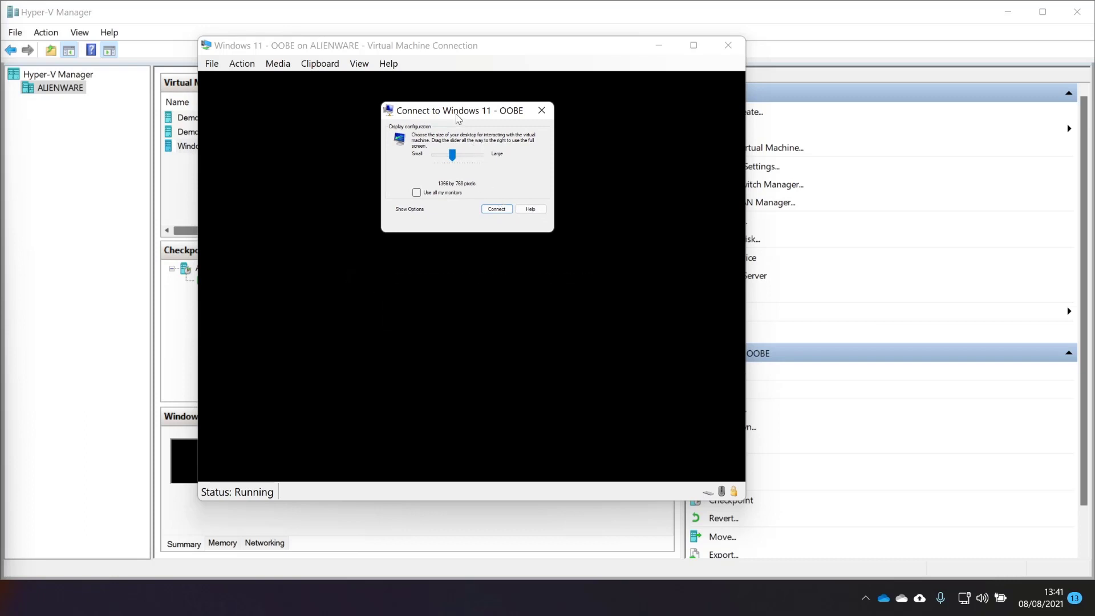
Step: Connect to Windows 11 - OOBE at the chosen display size
{"action": "left_click", "coordinate": [495, 209]}
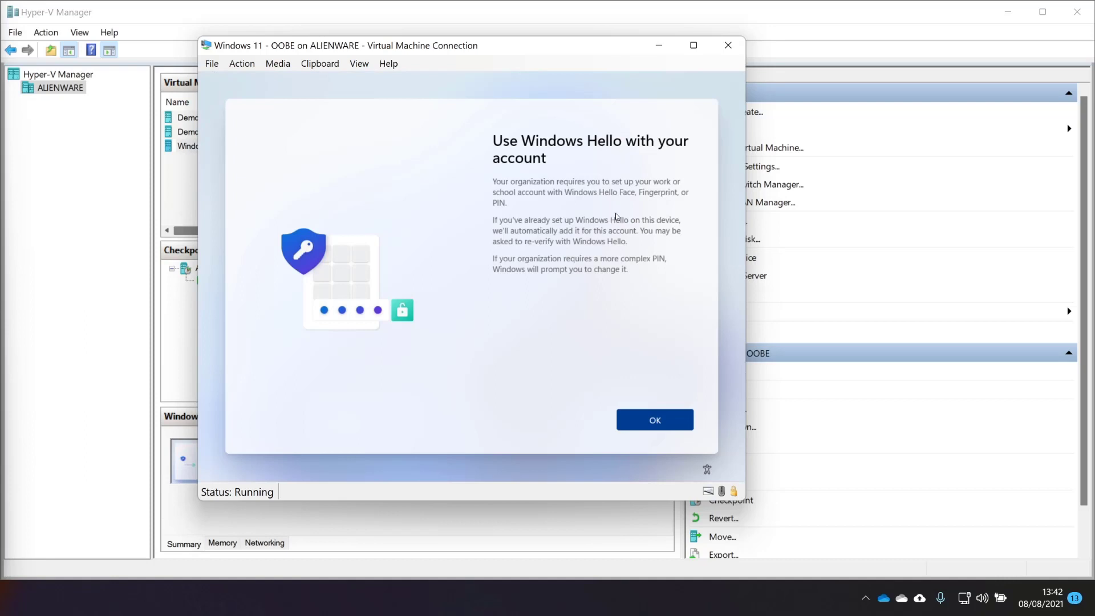
Step: Create a 10-character Windows Hello PIN for the work account and continue through to the desktop
{"action": "left_click", "coordinate": [653, 419]}
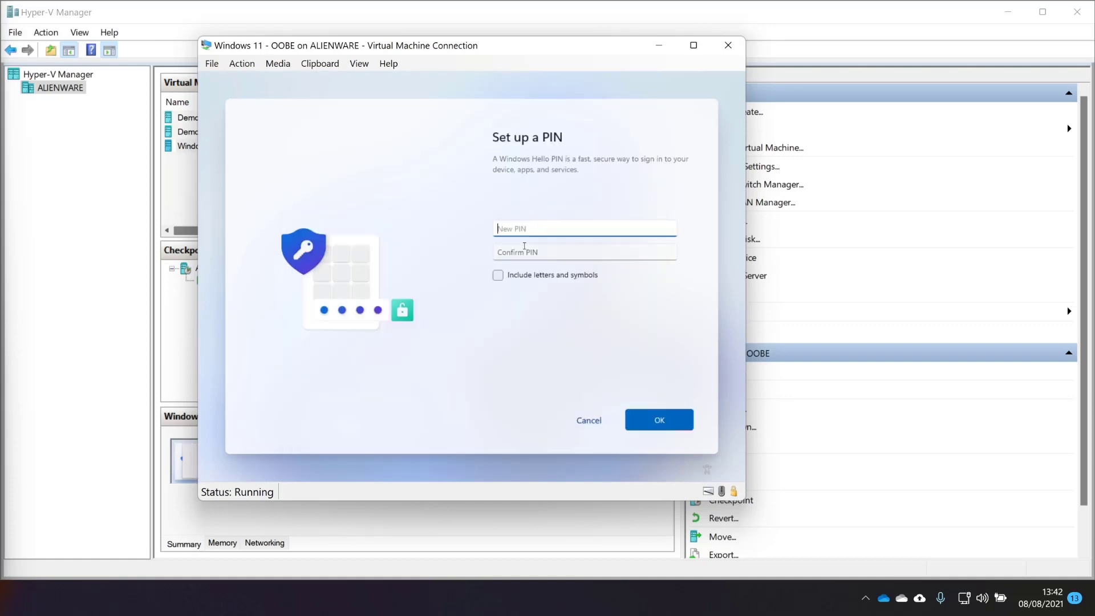
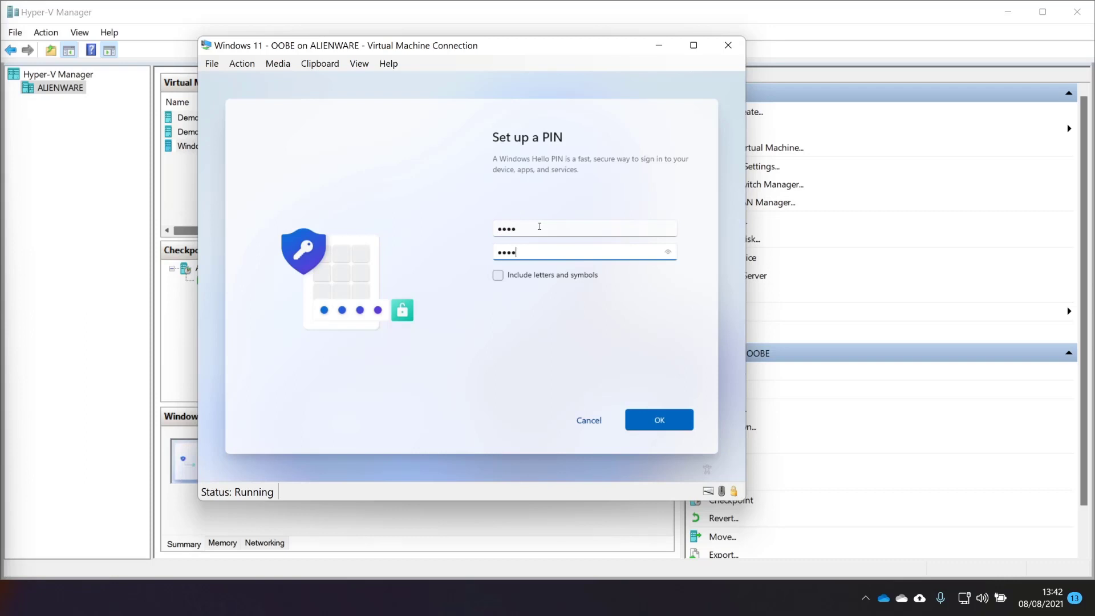
{"action": "left_click", "coordinate": [657, 419]}
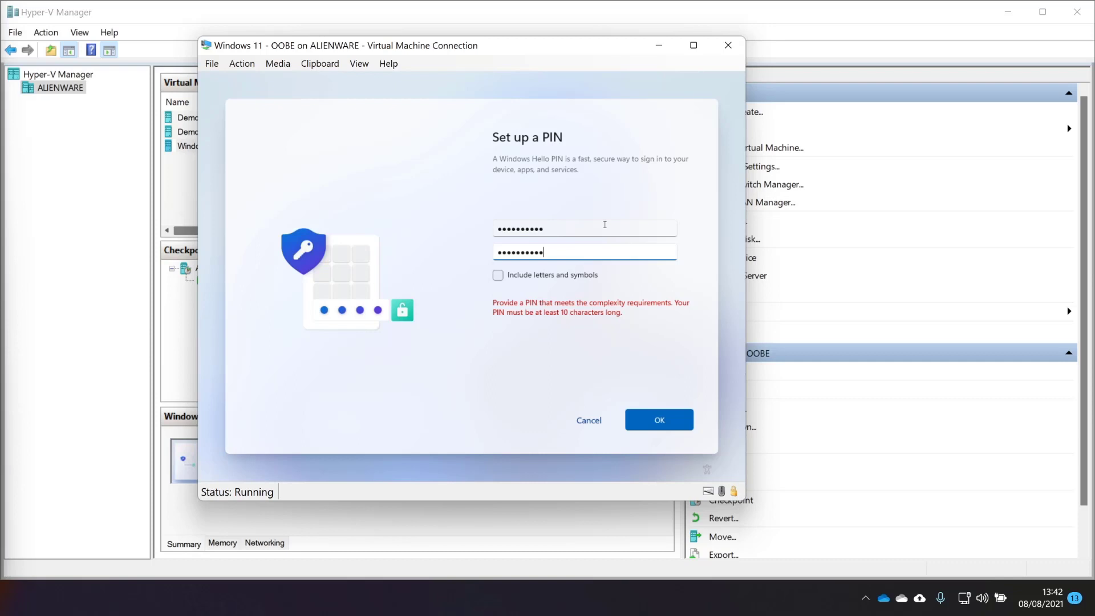
{"action": "left_click", "coordinate": [657, 419]}
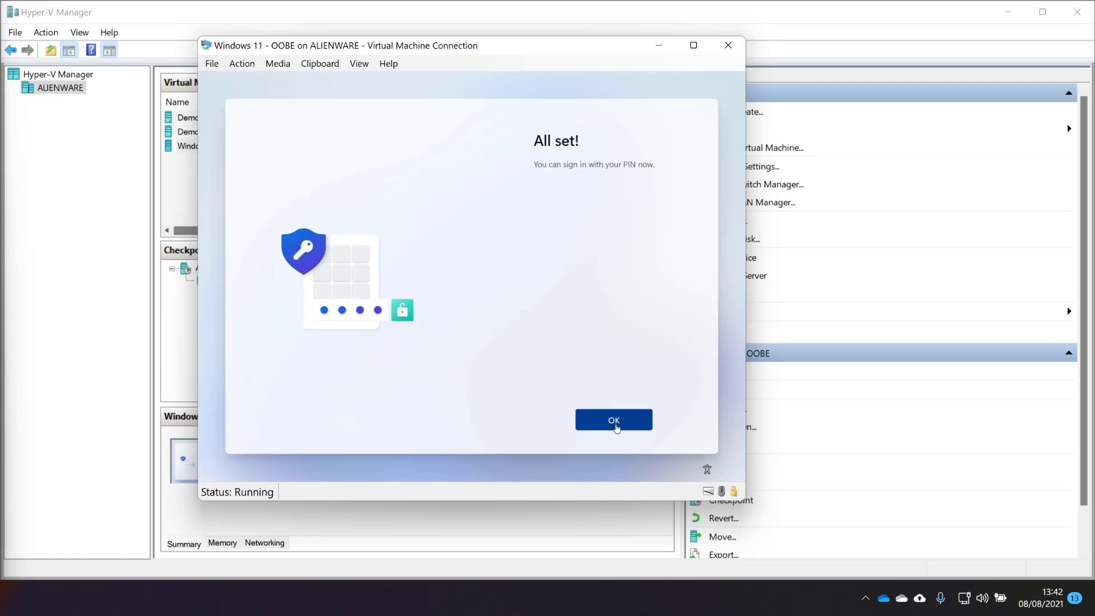
{"action": "left_click", "coordinate": [613, 420]}
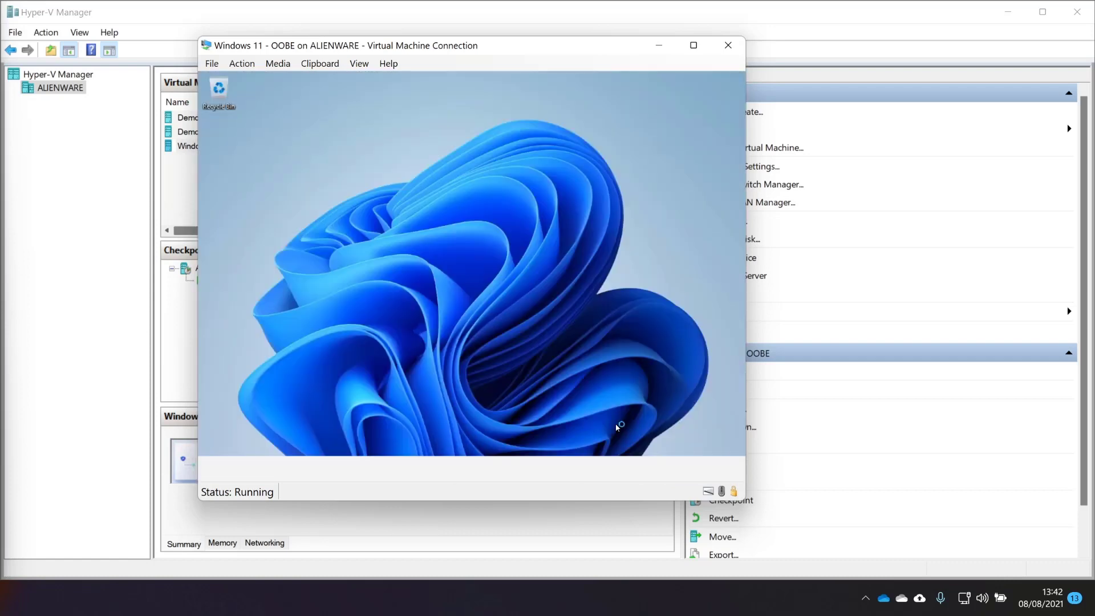
Step: Open the VM's Start menu to view the pinned apps and signed-in user
{"action": "left_click", "coordinate": [400, 468]}
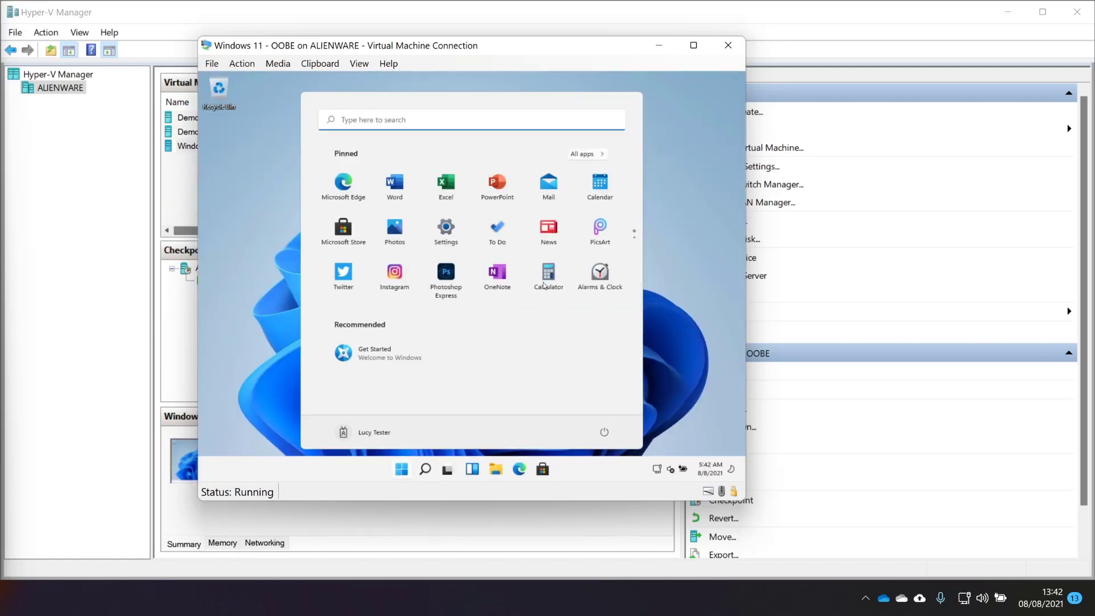
{"action": "mouse_move", "coordinate": [497, 230]}
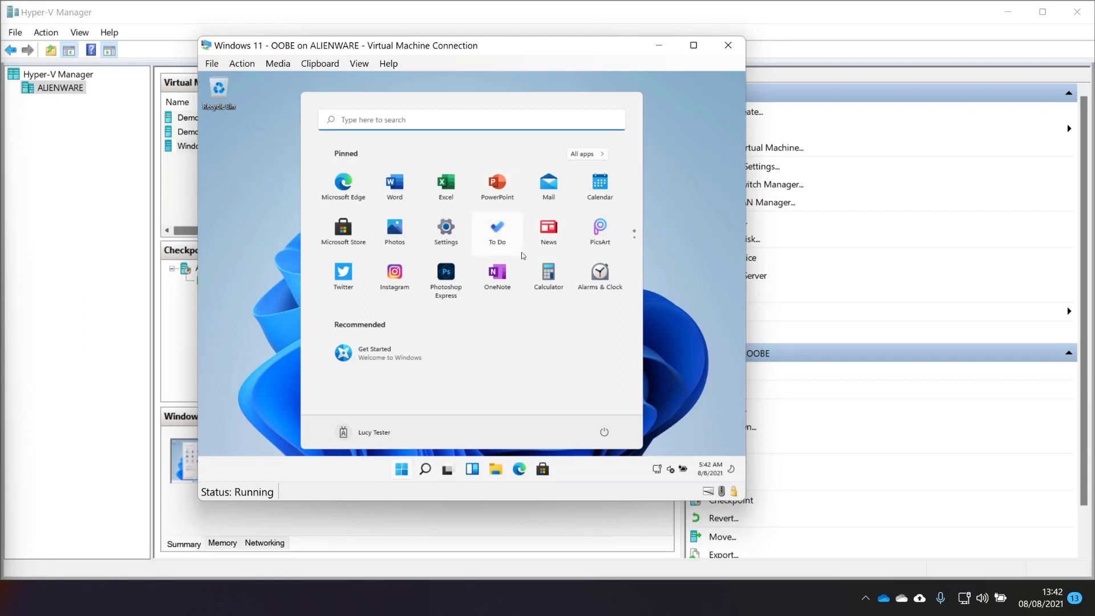
{"action": "mouse_move", "coordinate": [496, 342]}
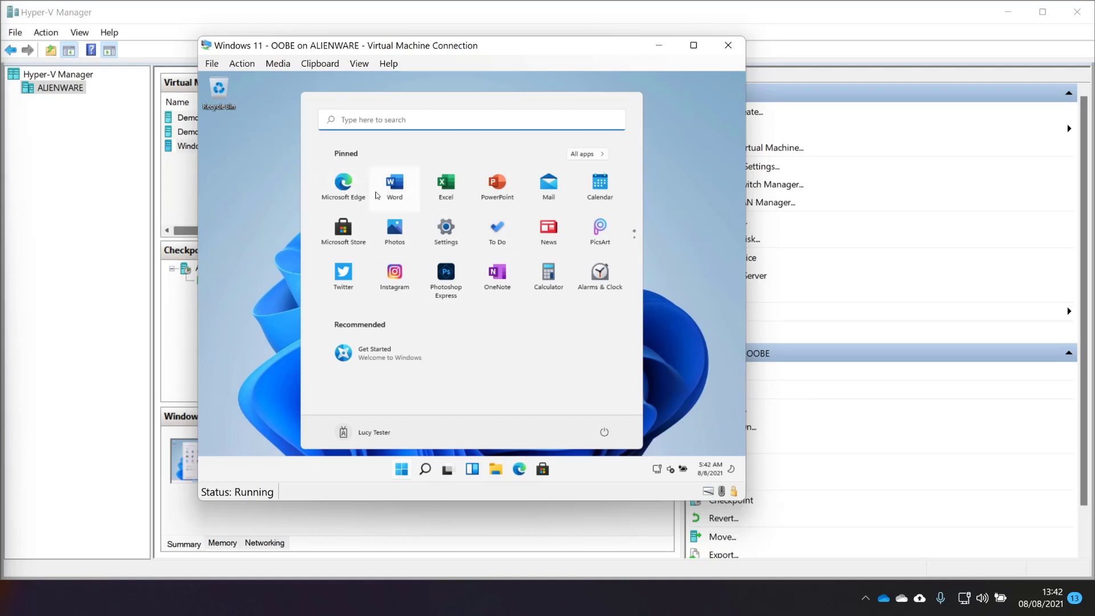
{"action": "mouse_move", "coordinate": [497, 185]}
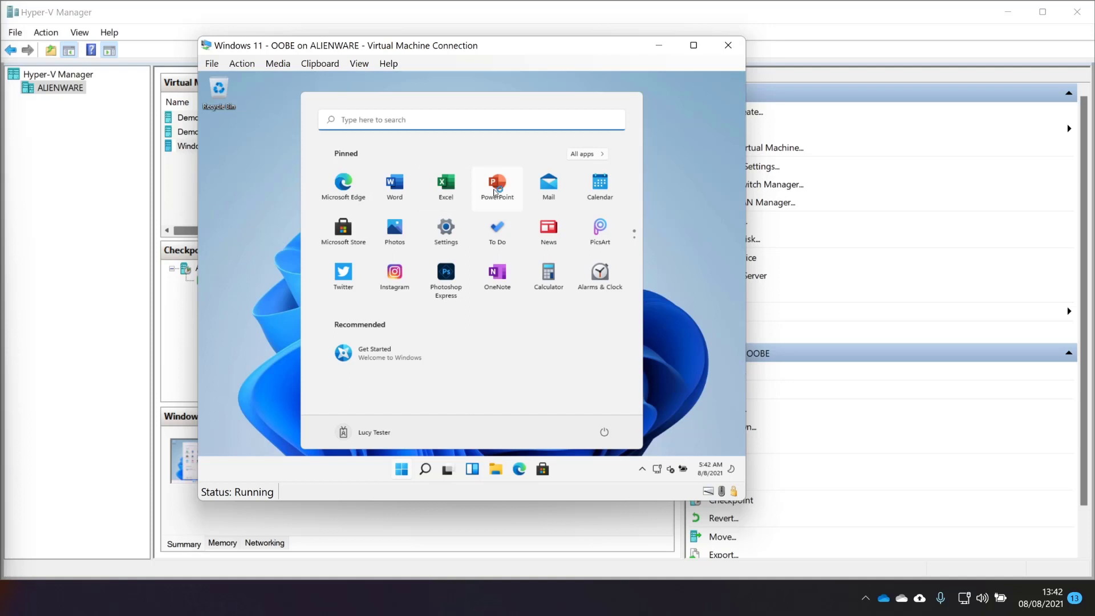
{"action": "mouse_move", "coordinate": [513, 194]}
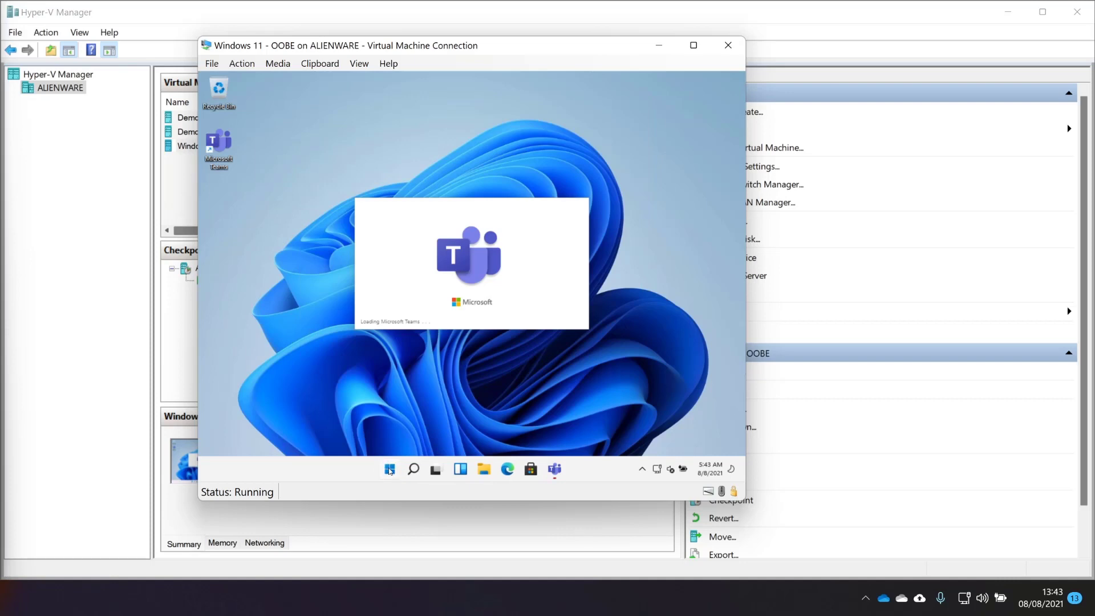
{"action": "type", "text": "winver"}
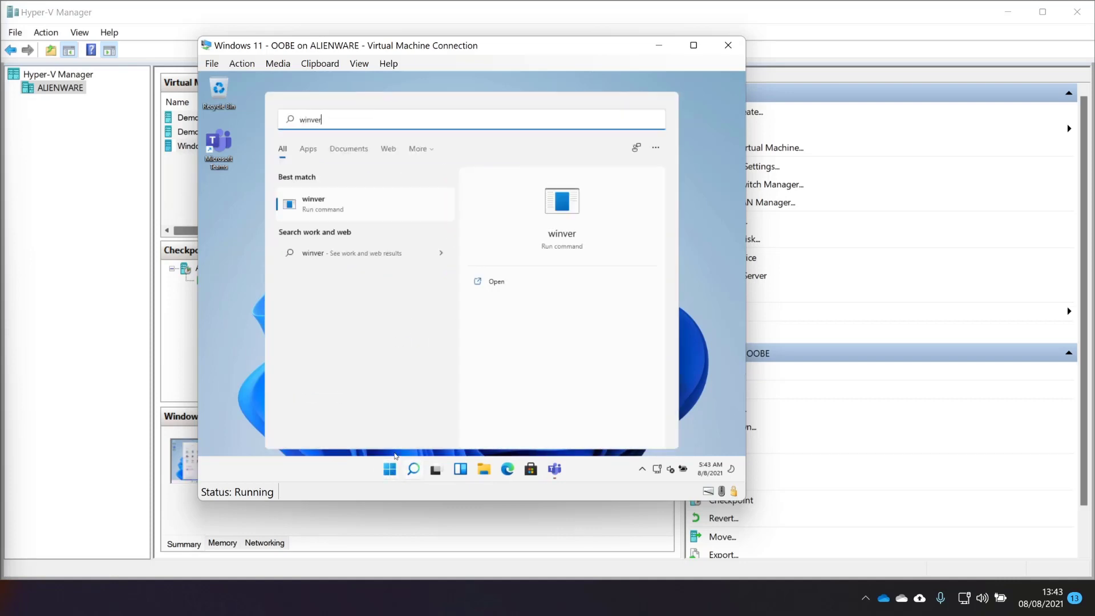
{"action": "key", "text": "enter"}
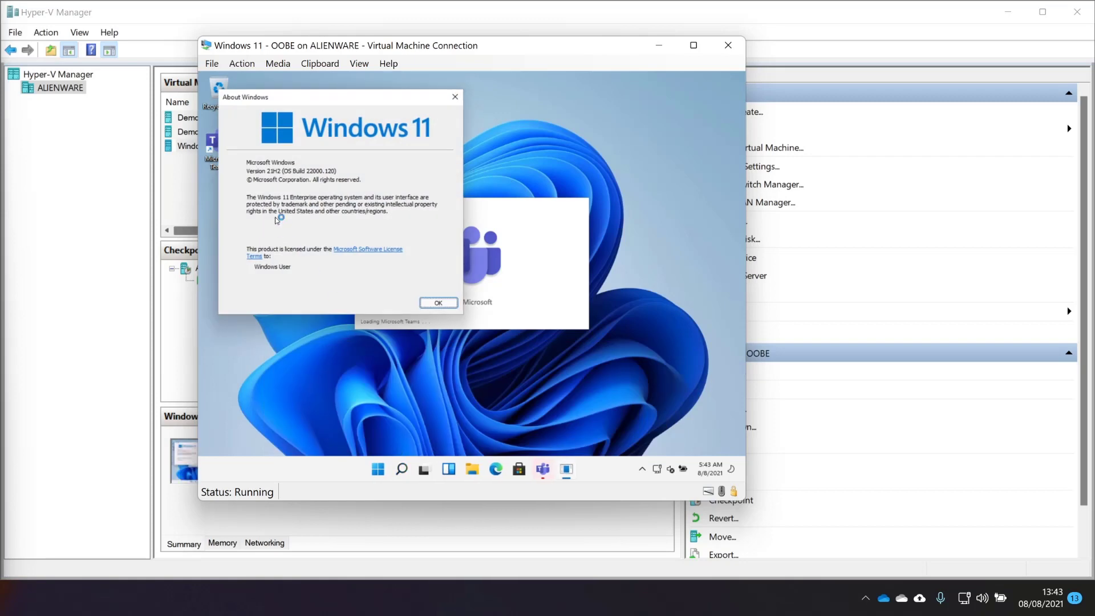
{"action": "left_click", "coordinate": [437, 303]}
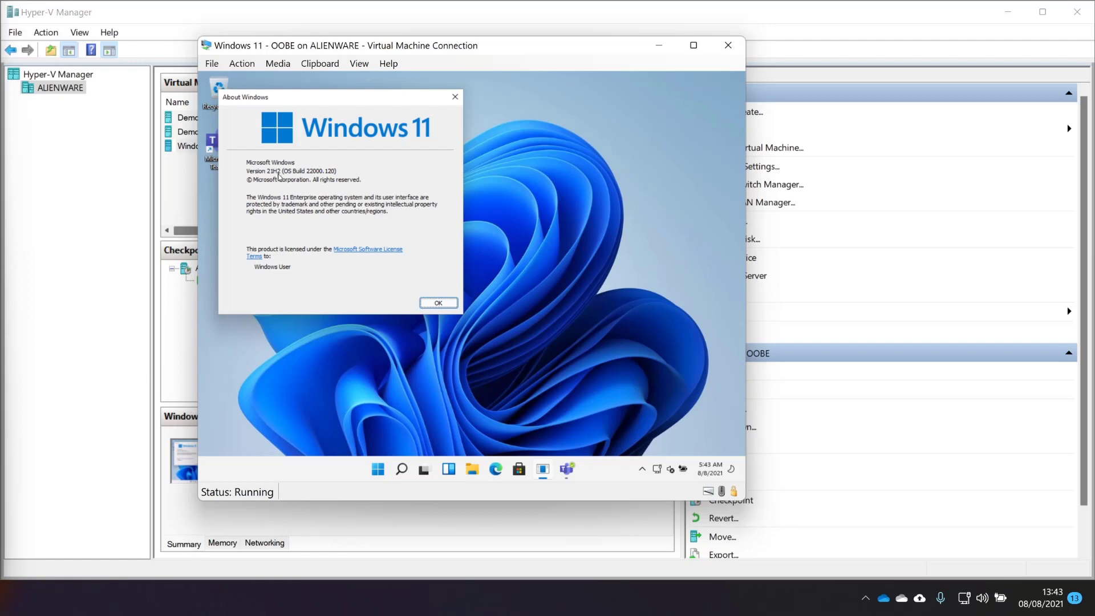
{"action": "mouse_move", "coordinate": [318, 157]}
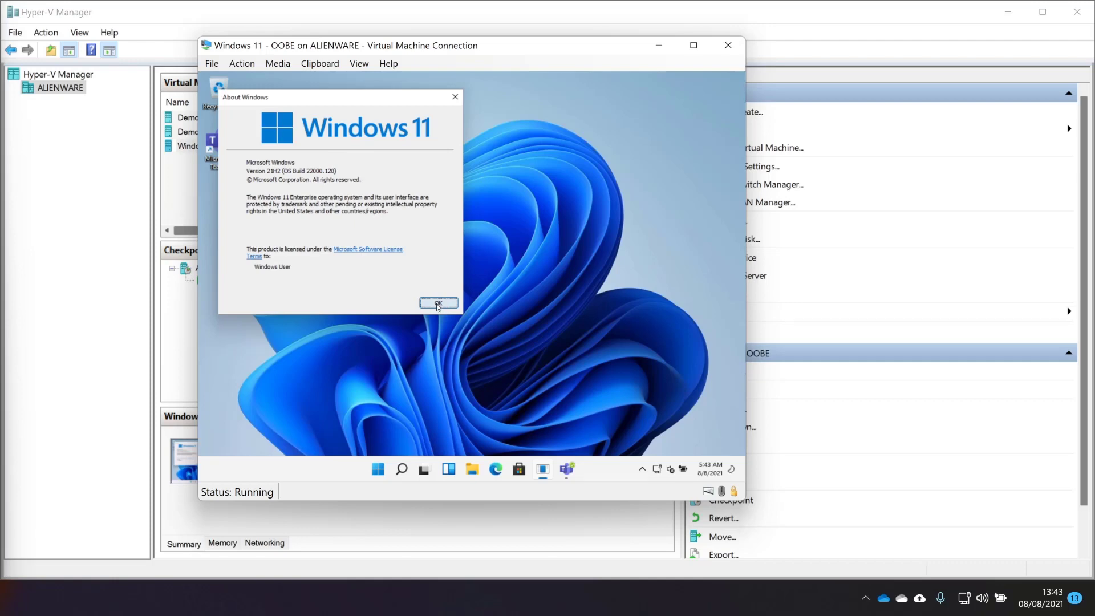
{"action": "left_click", "coordinate": [437, 303]}
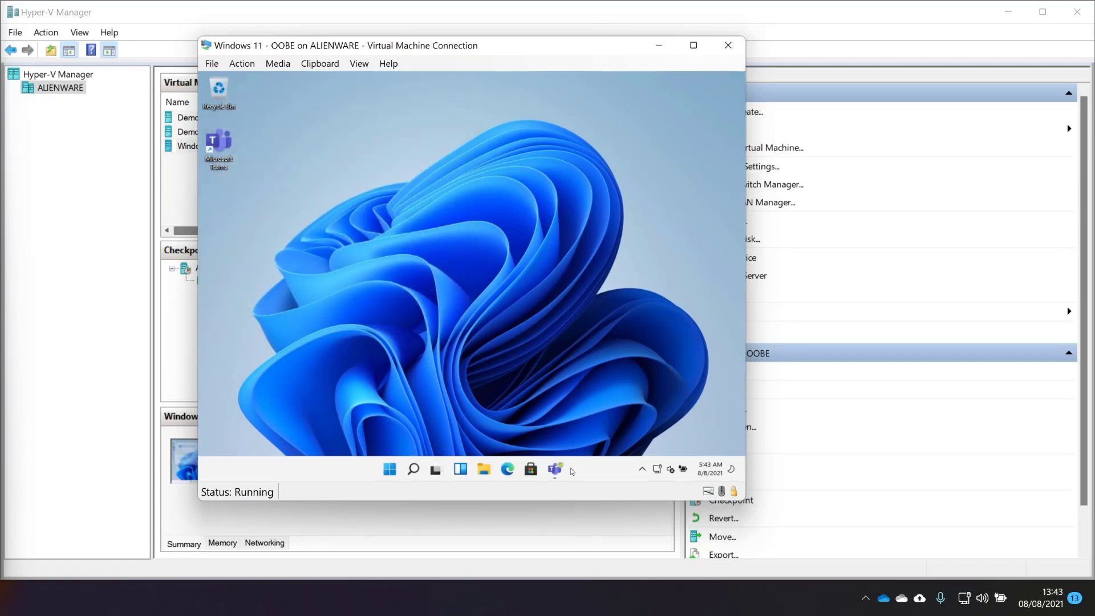
{"action": "left_click", "coordinate": [554, 469]}
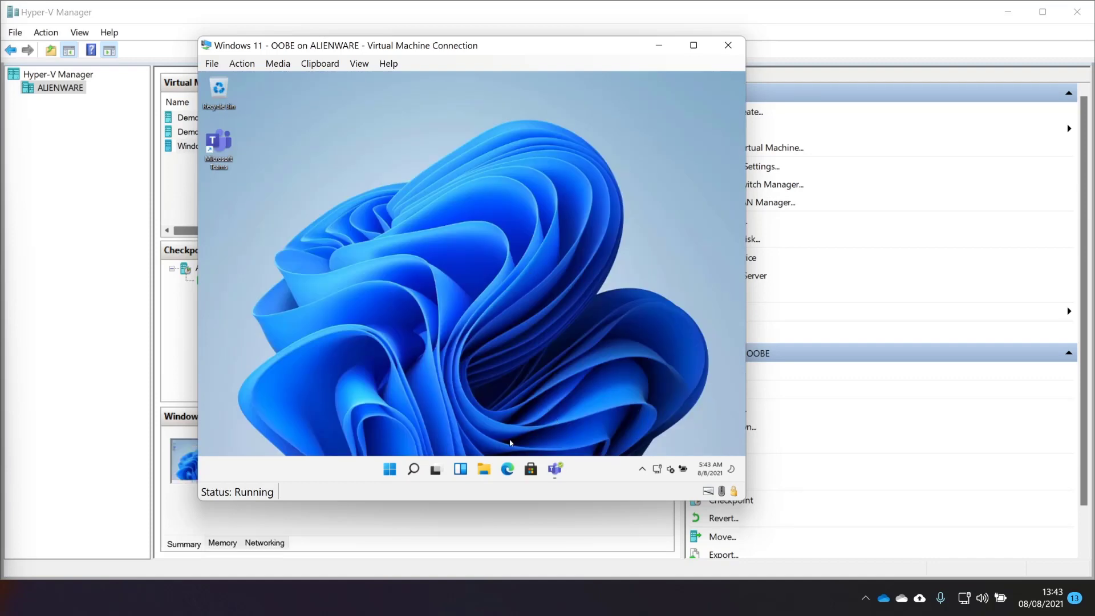
{"action": "left_click", "coordinate": [389, 469]}
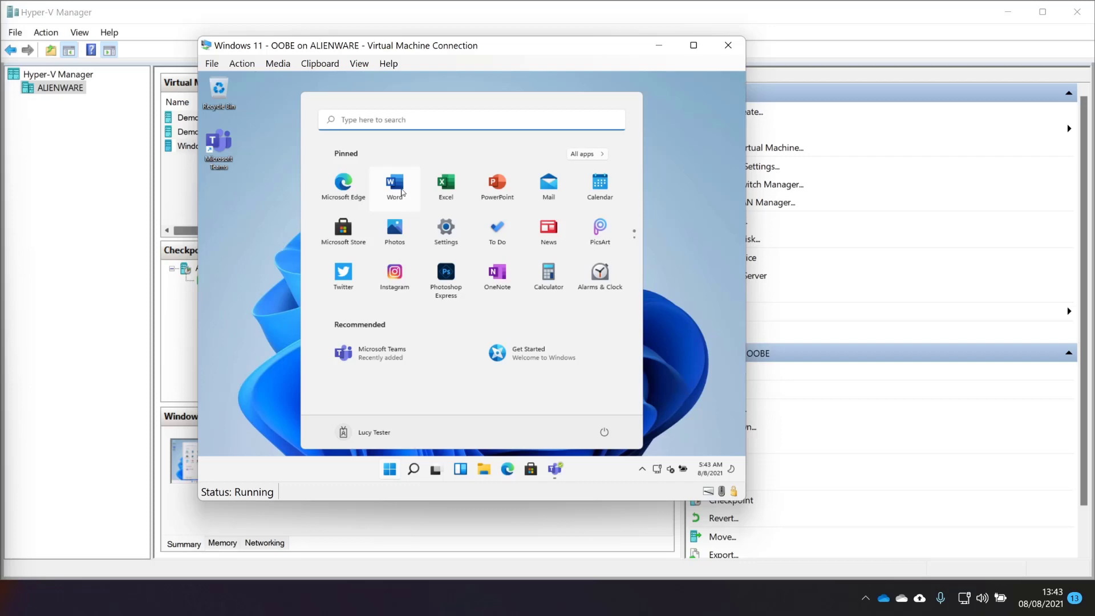
{"action": "left_click", "coordinate": [394, 184]}
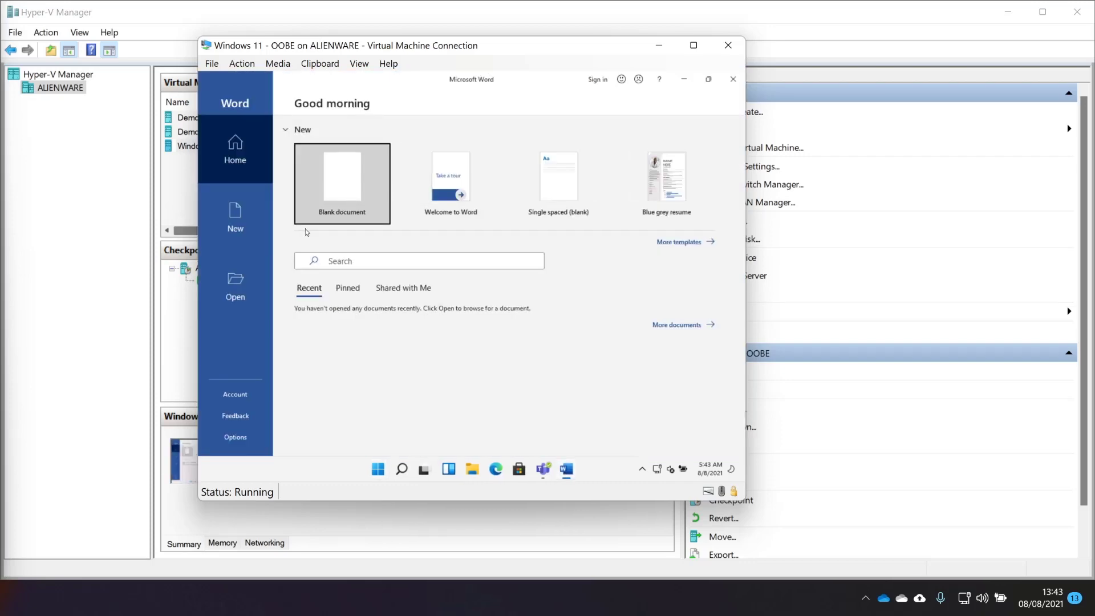
{"action": "left_click", "coordinate": [235, 437]}
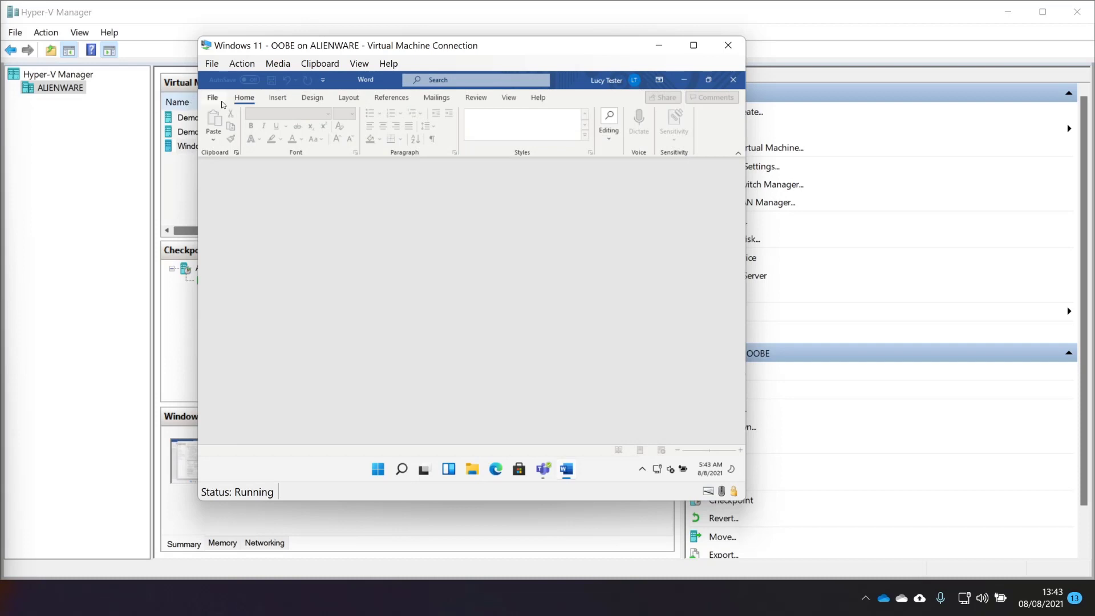
{"action": "left_click", "coordinate": [212, 97]}
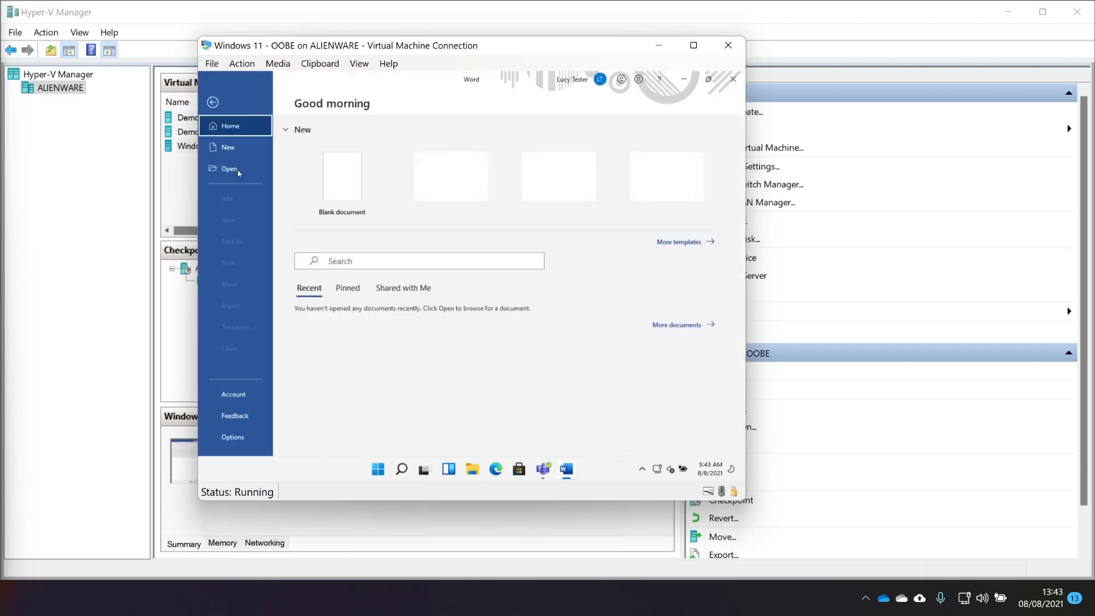
{"action": "left_click", "coordinate": [233, 394]}
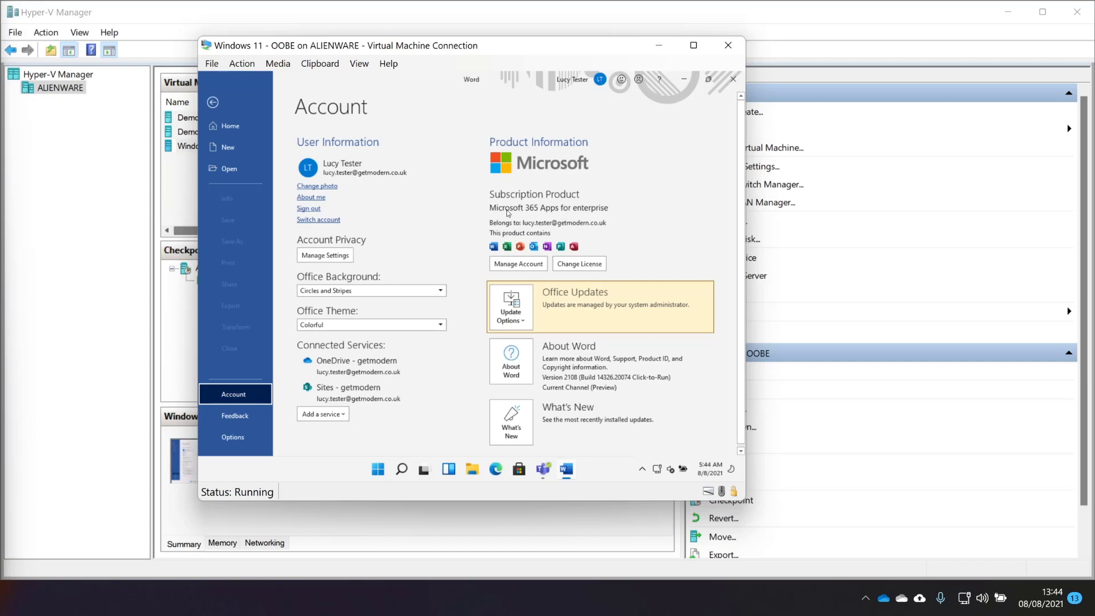
{"action": "mouse_move", "coordinate": [552, 228]}
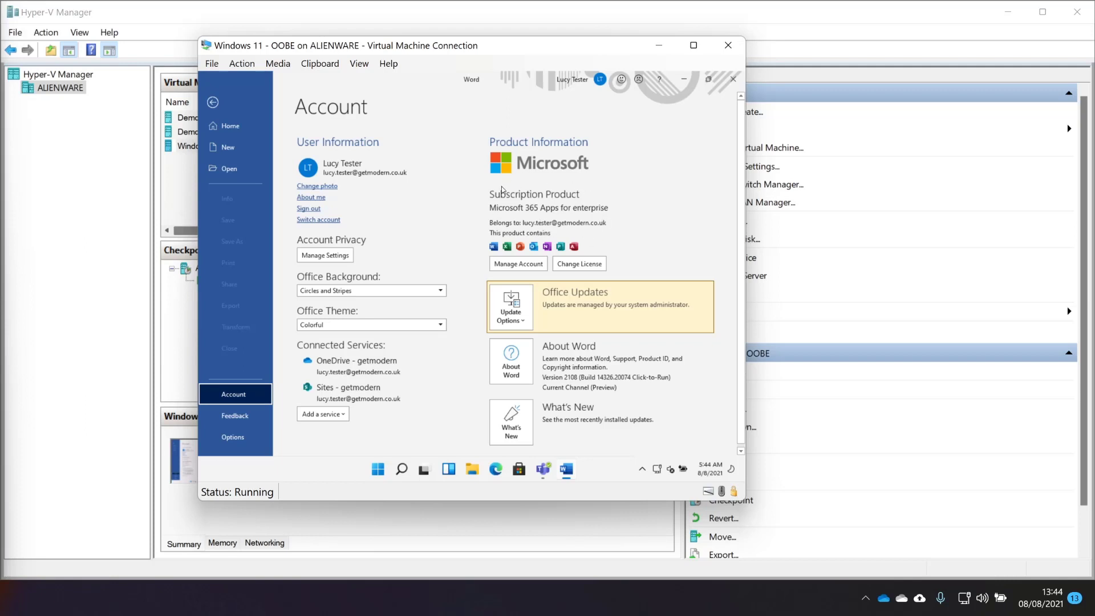
{"action": "mouse_move", "coordinate": [551, 253]}
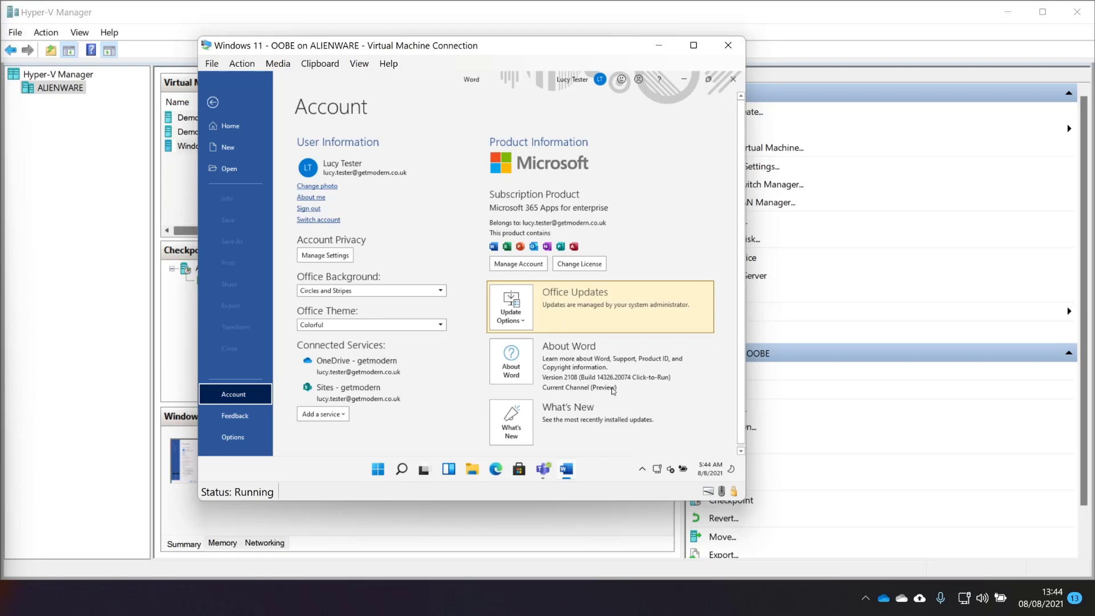
{"action": "mouse_move", "coordinate": [613, 392]}
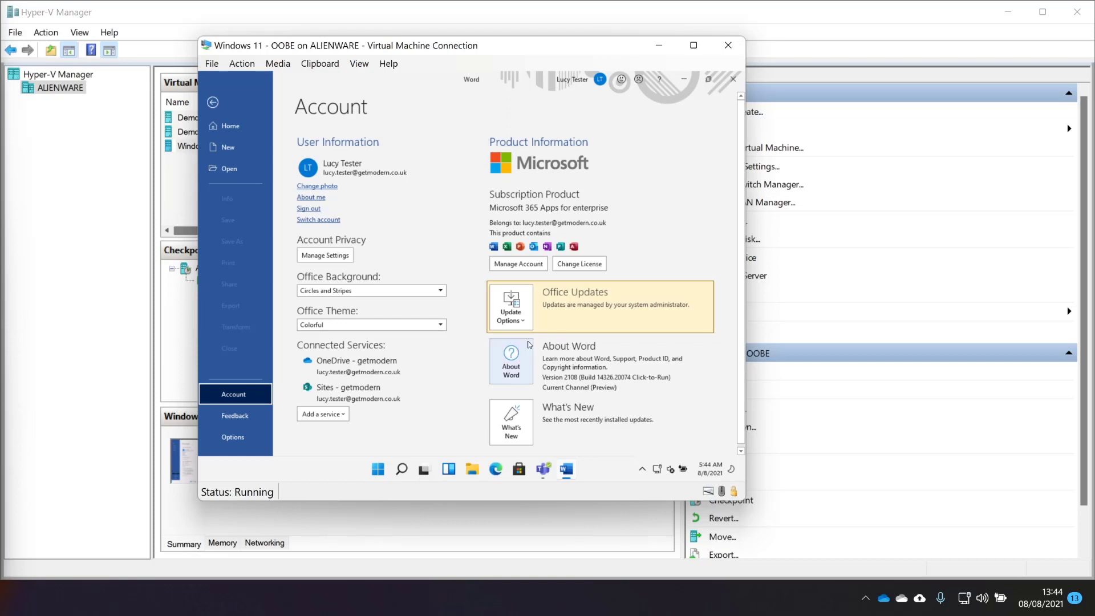
{"action": "mouse_move", "coordinate": [547, 257]}
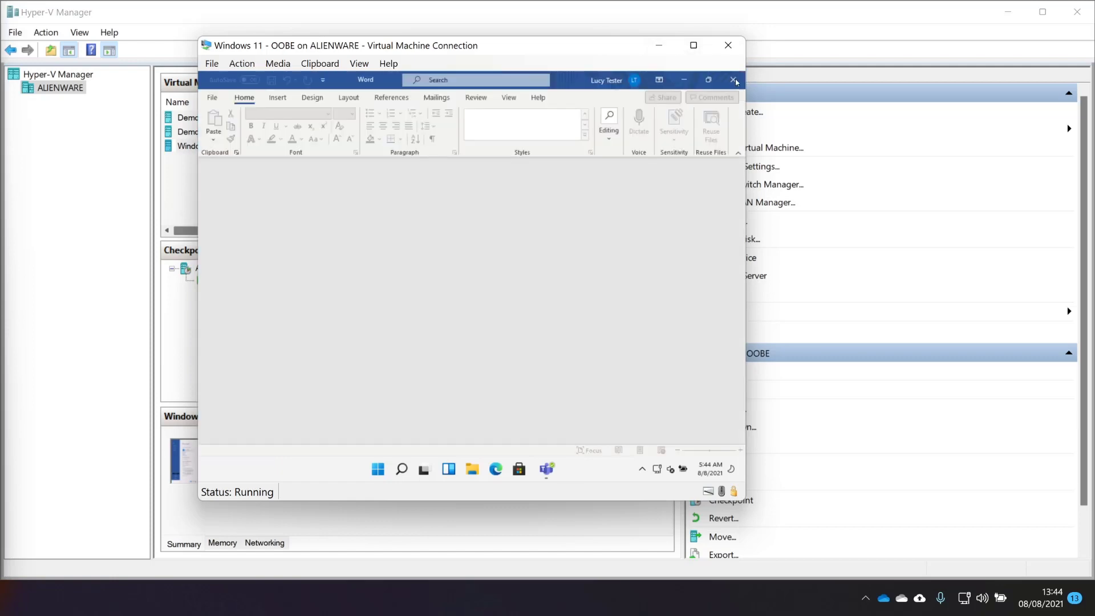
{"action": "left_click", "coordinate": [733, 80]}
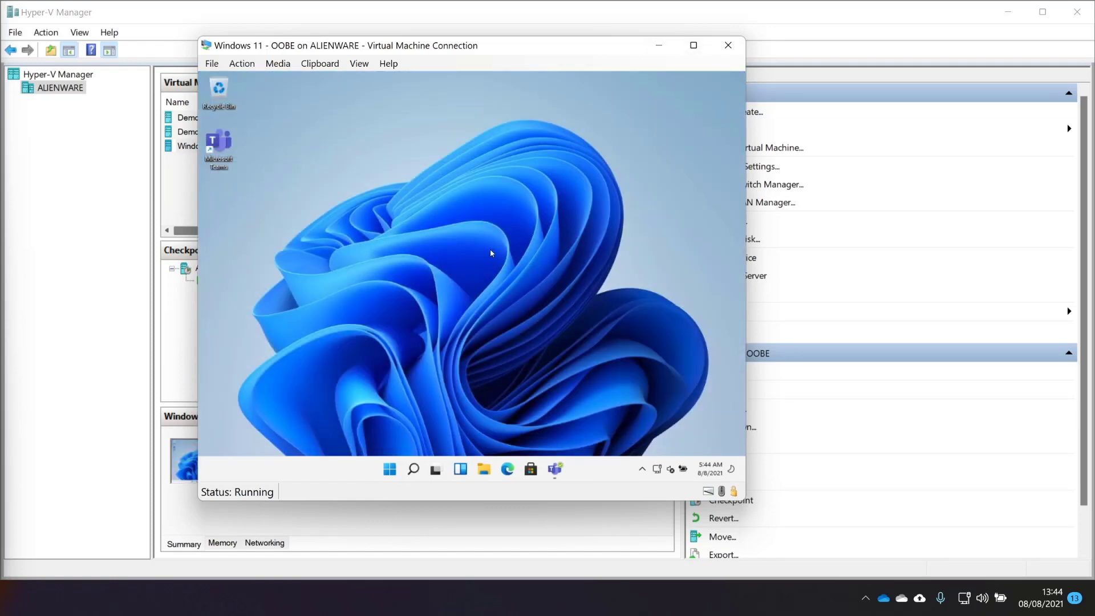